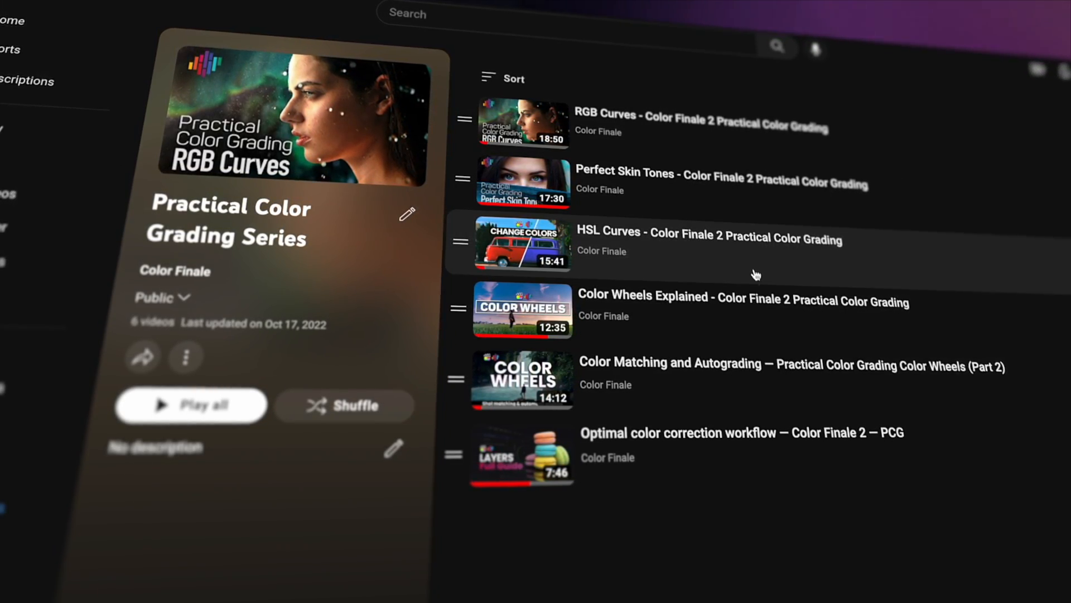
mouse_move(749, 387)
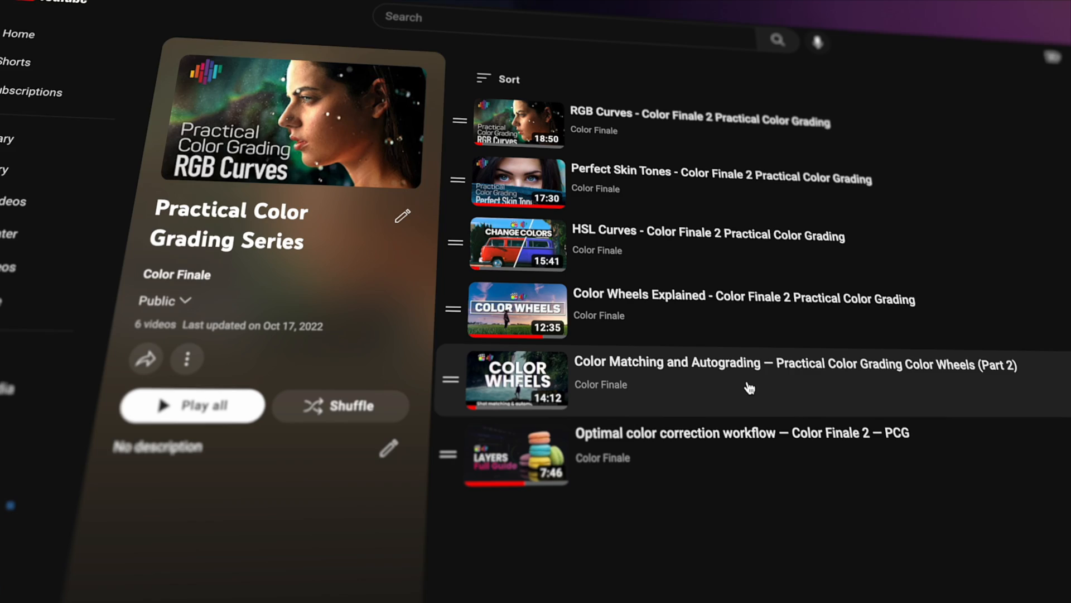
mouse_move(750, 451)
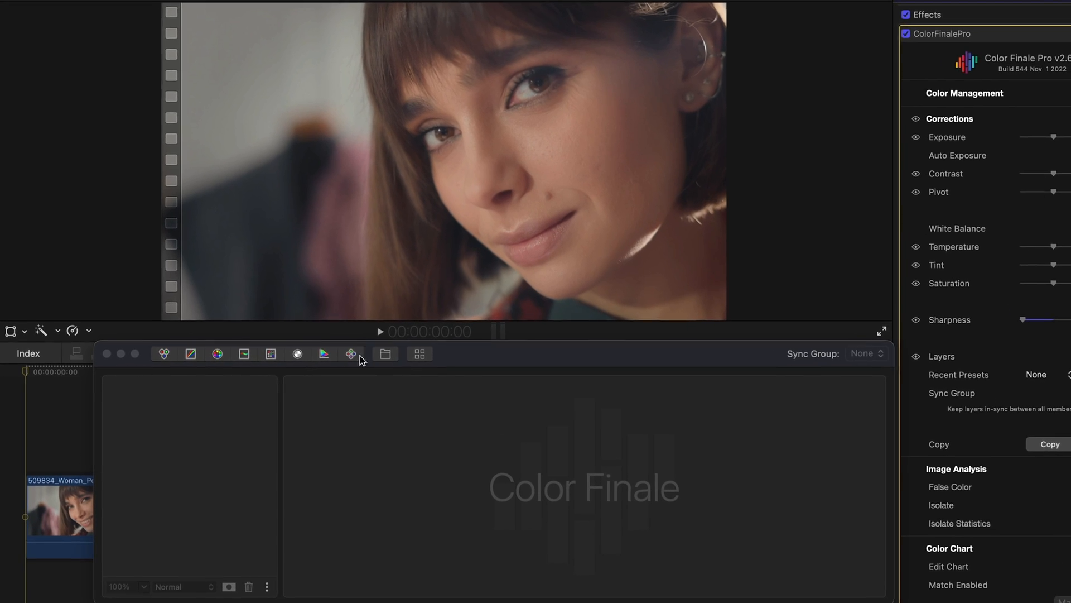
Add a filter group, zoom to 100%, and track an ellipse mask over the lip blemish
left_click(297, 354)
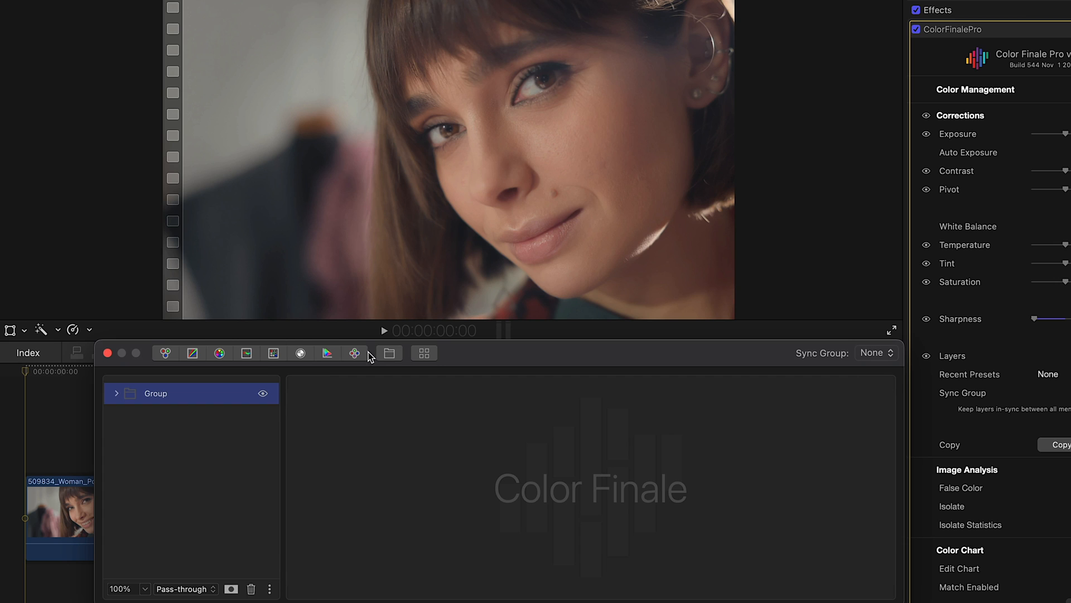
left_click(355, 353)
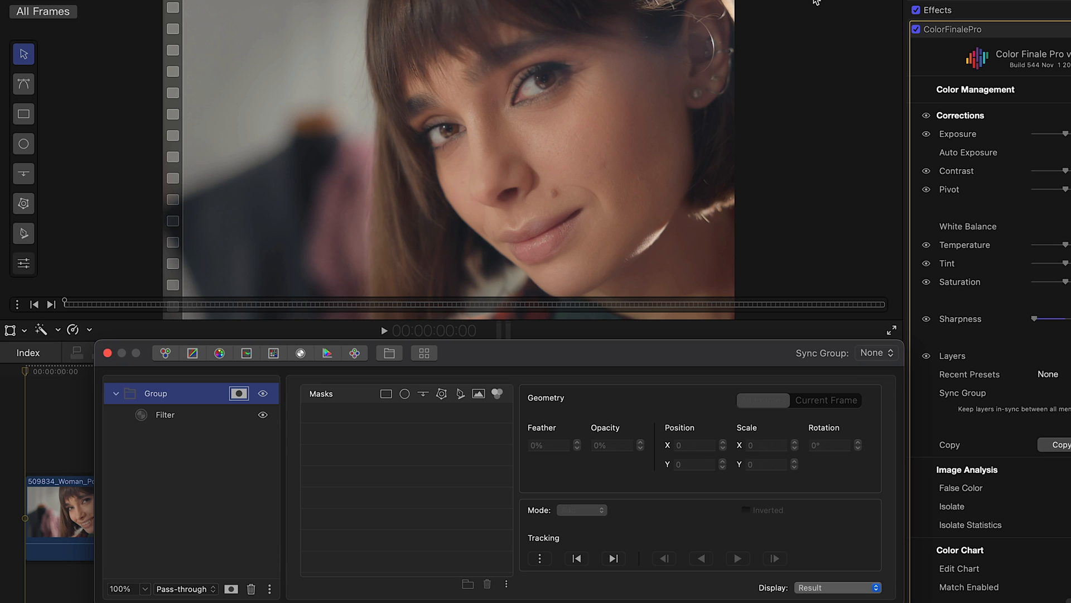
left_click(839, 3)
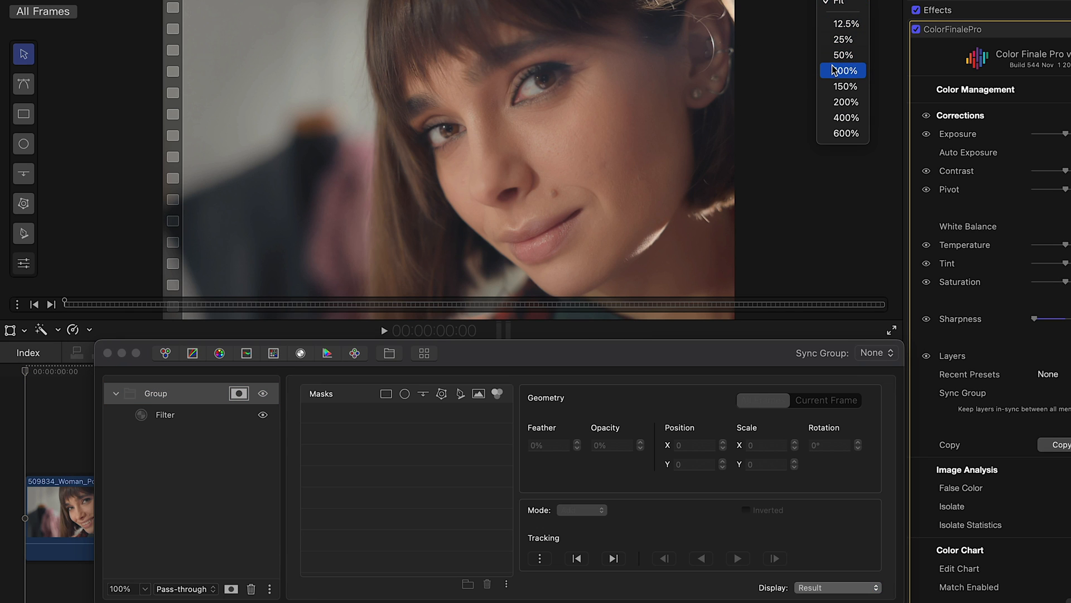
left_click(846, 70)
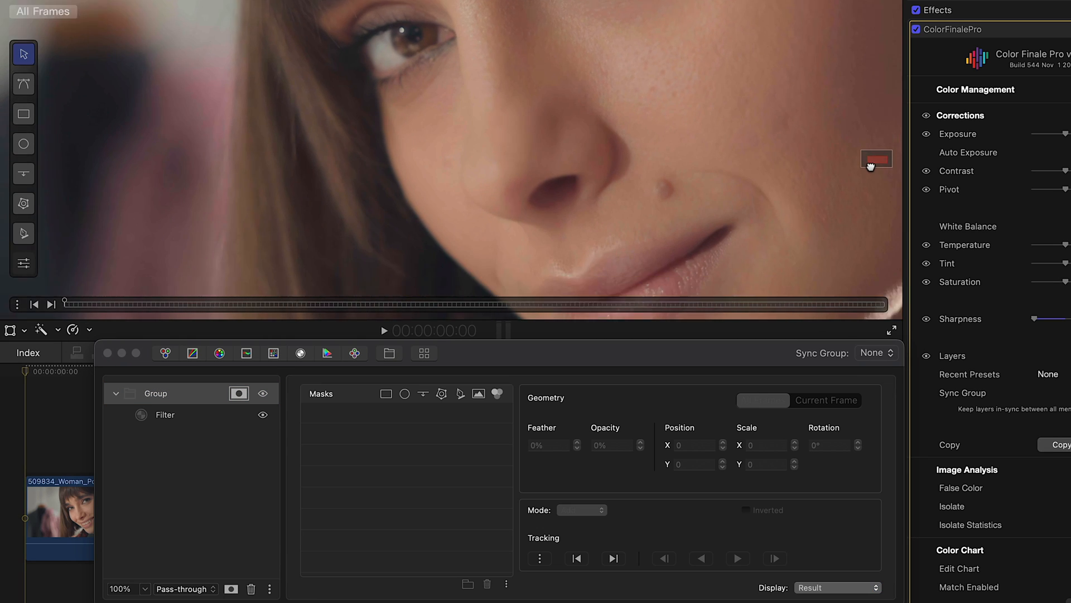
left_click(23, 144)
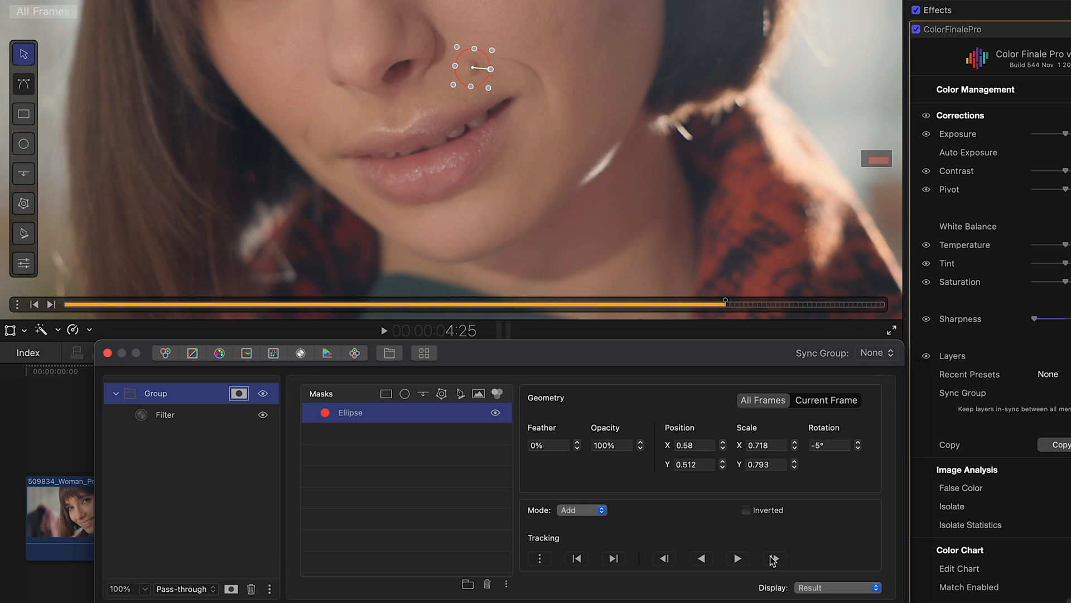
left_click(774, 558)
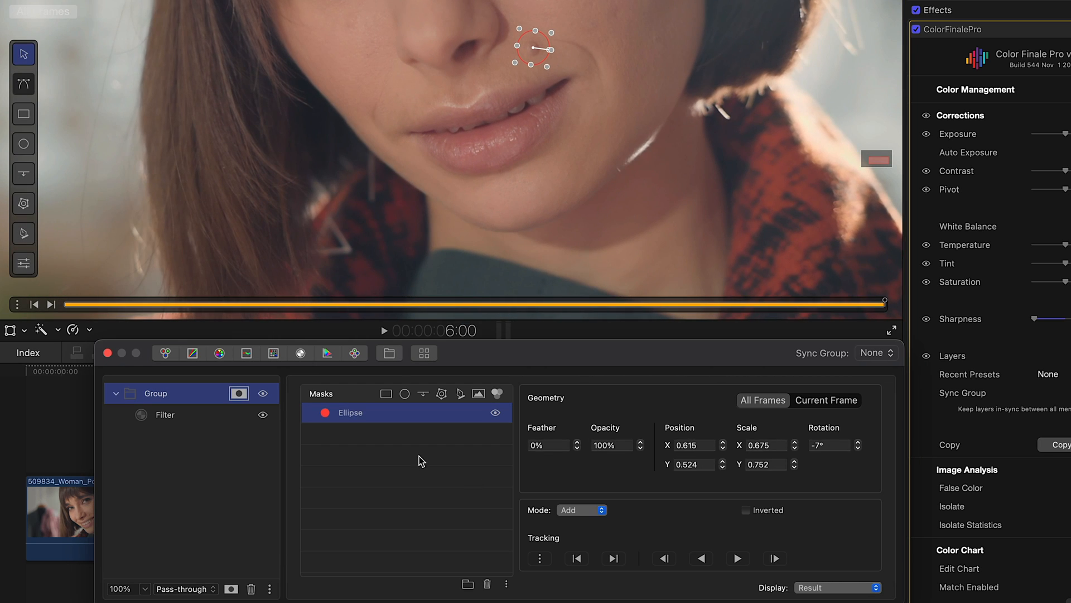
Make the filter a Gaussian Blur with separate per-channel radius enabled
left_click(165, 414)
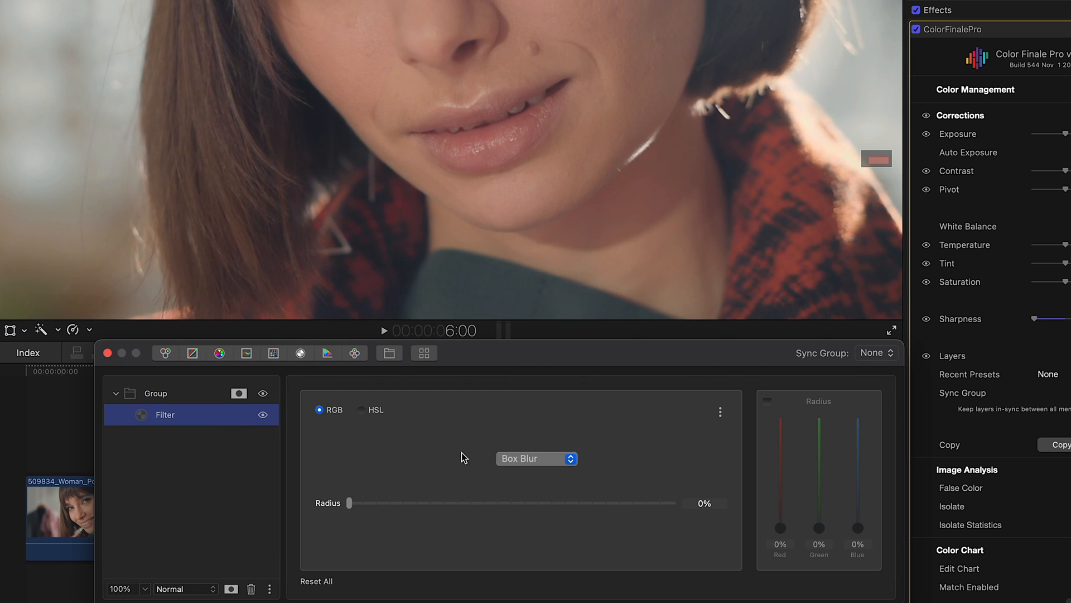
left_click(536, 459)
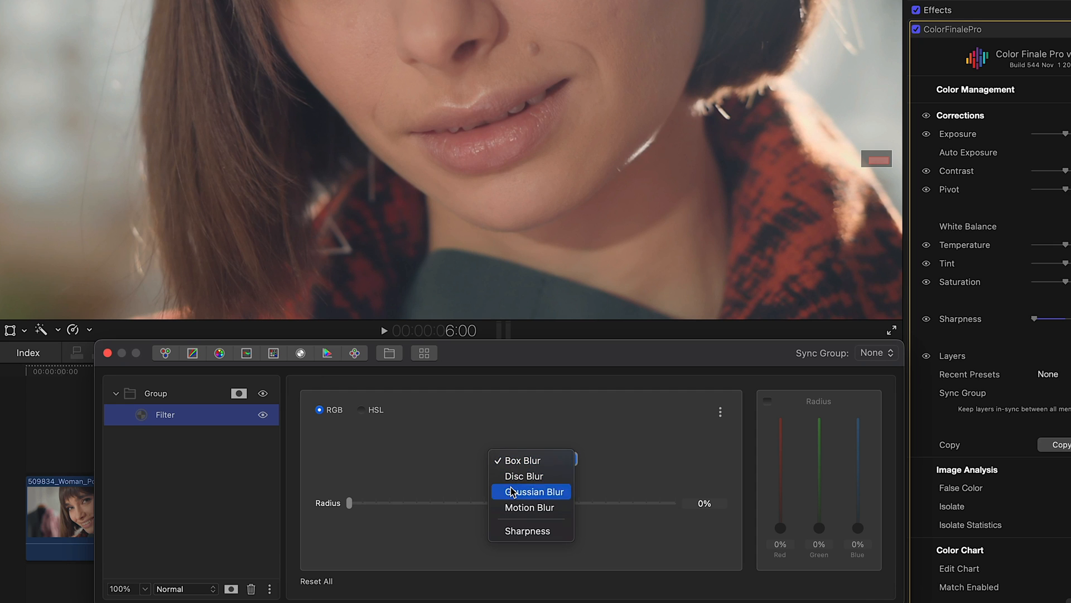
left_click(531, 491)
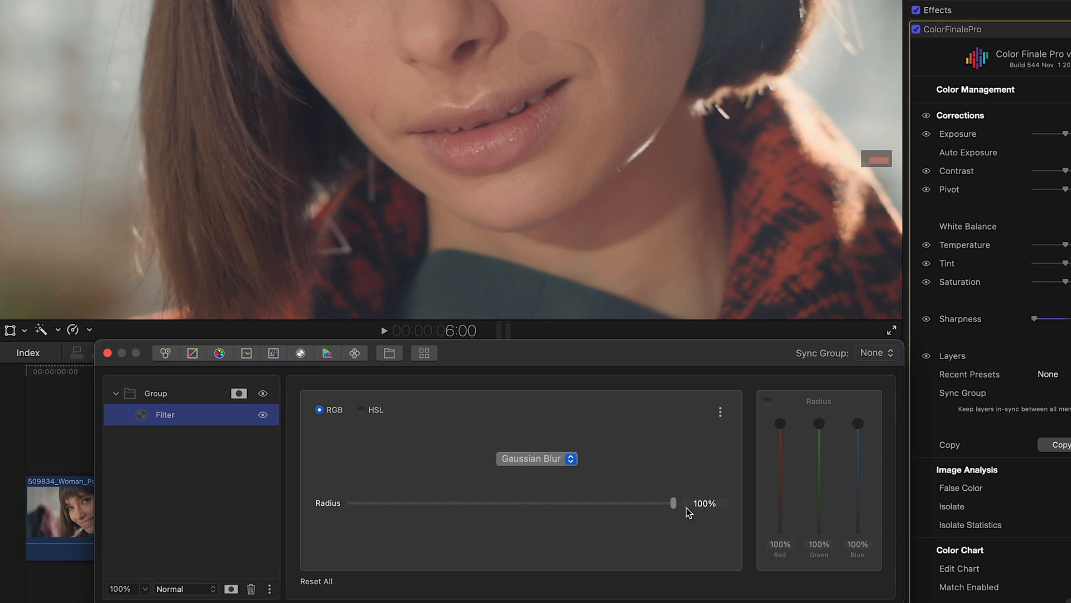
left_click(767, 401)
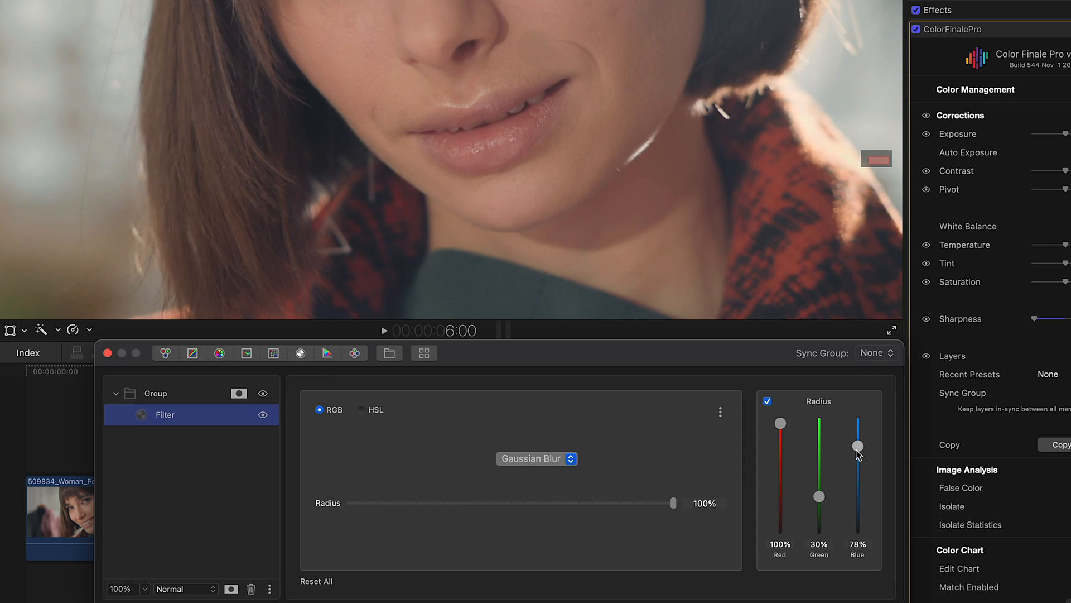
Feather the ellipse mask 50% and set the blur's blend mode to Lighten
left_click(240, 393)
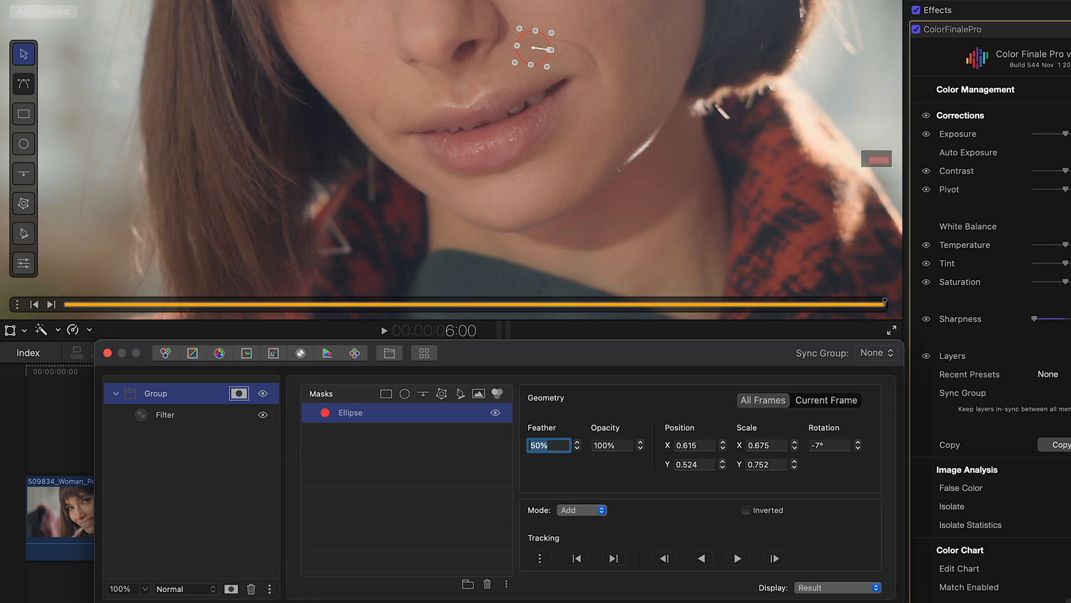
left_click(165, 415)
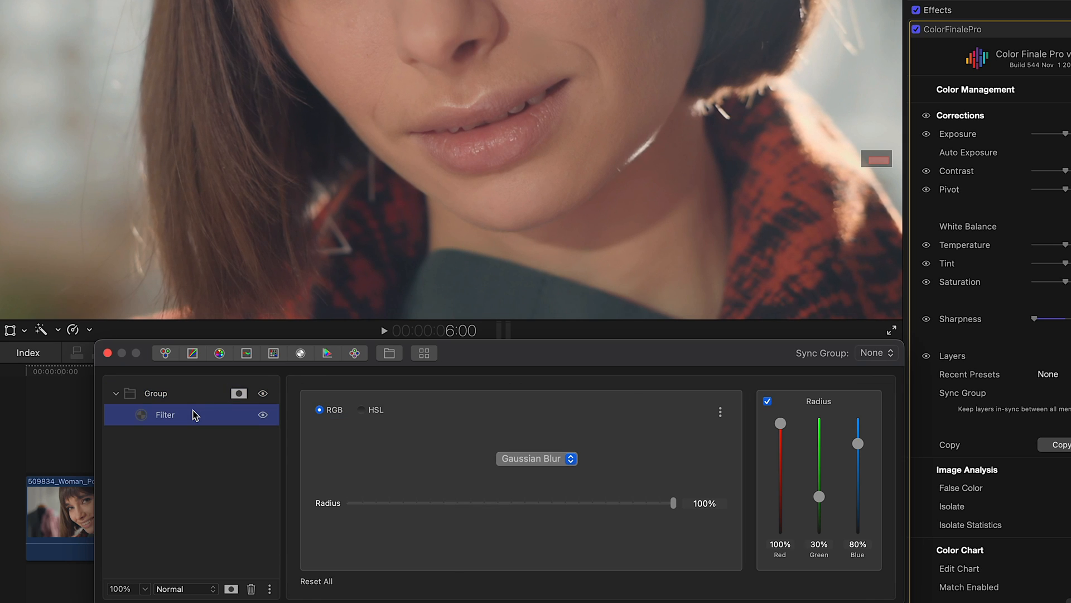
left_click(181, 588)
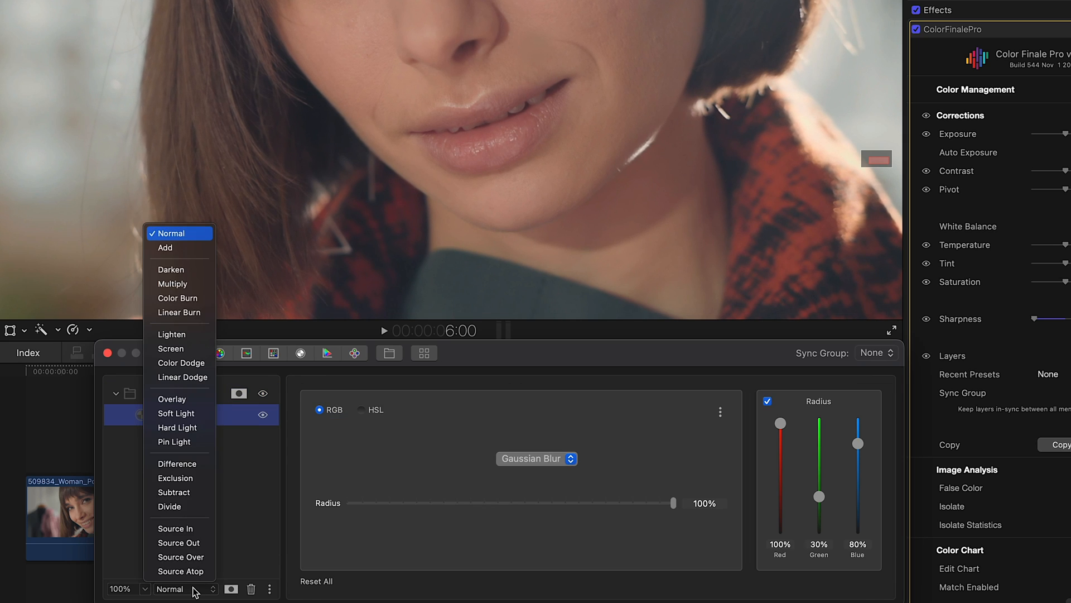
mouse_move(179, 399)
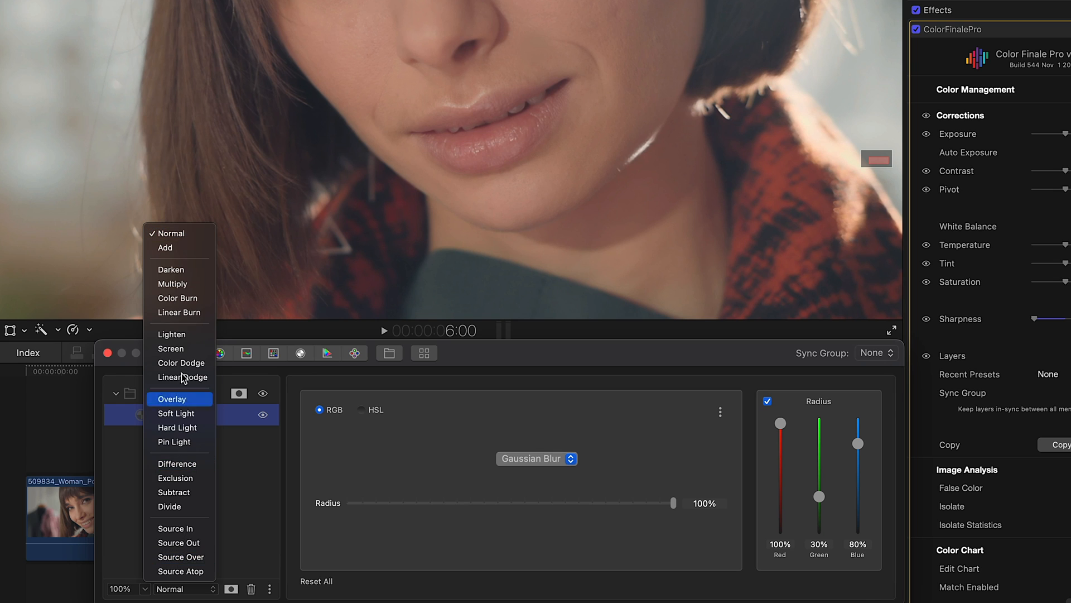
left_click(171, 335)
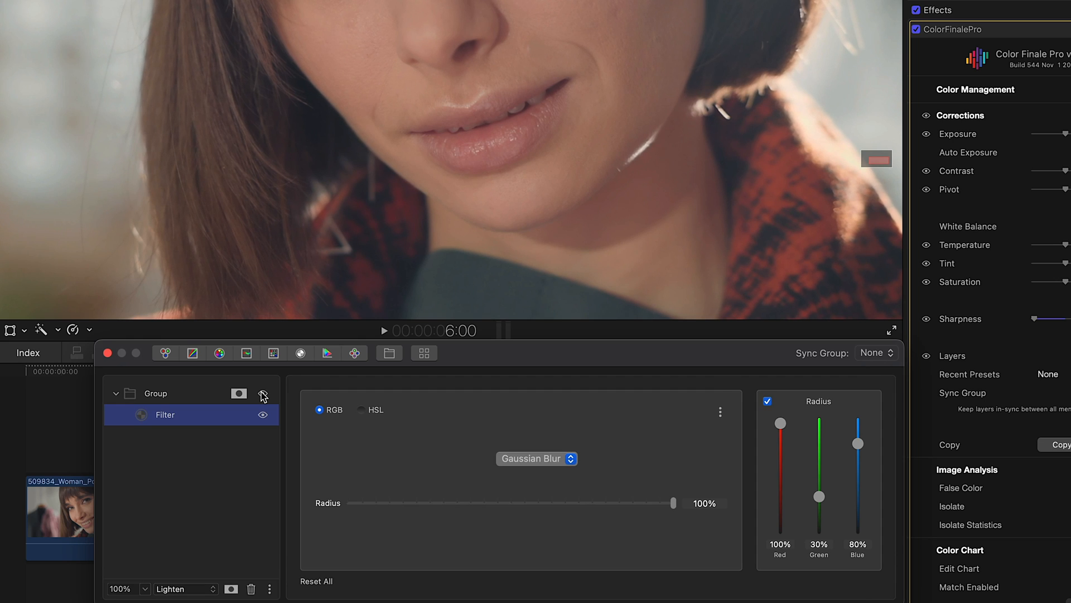
mouse_move(202, 419)
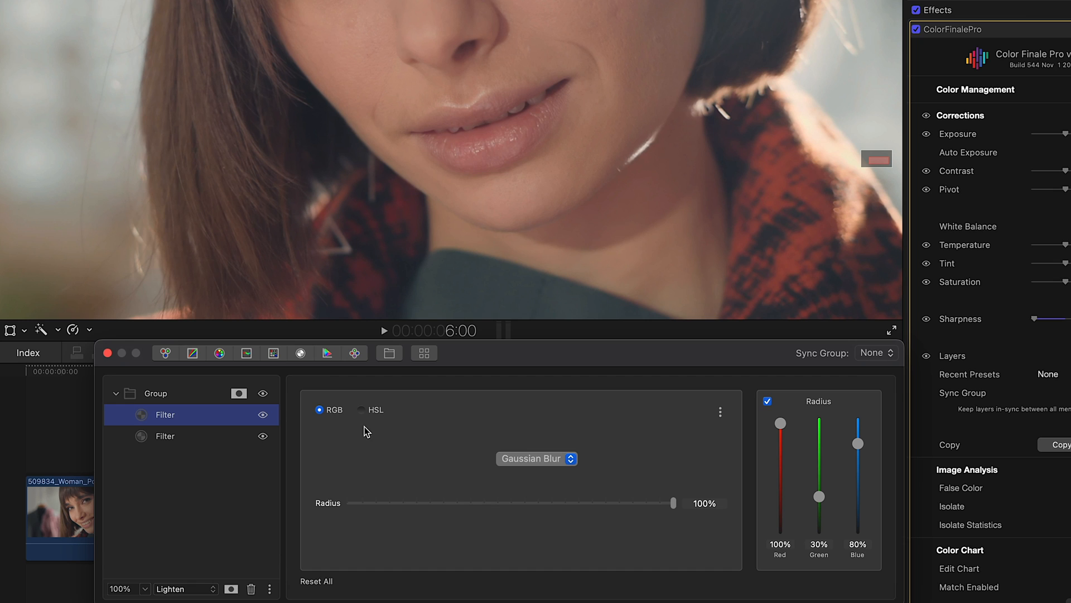
Try Sharpness on the new filter, then make the top filter a 50% Gaussian Blur with Normal blending
left_click(537, 459)
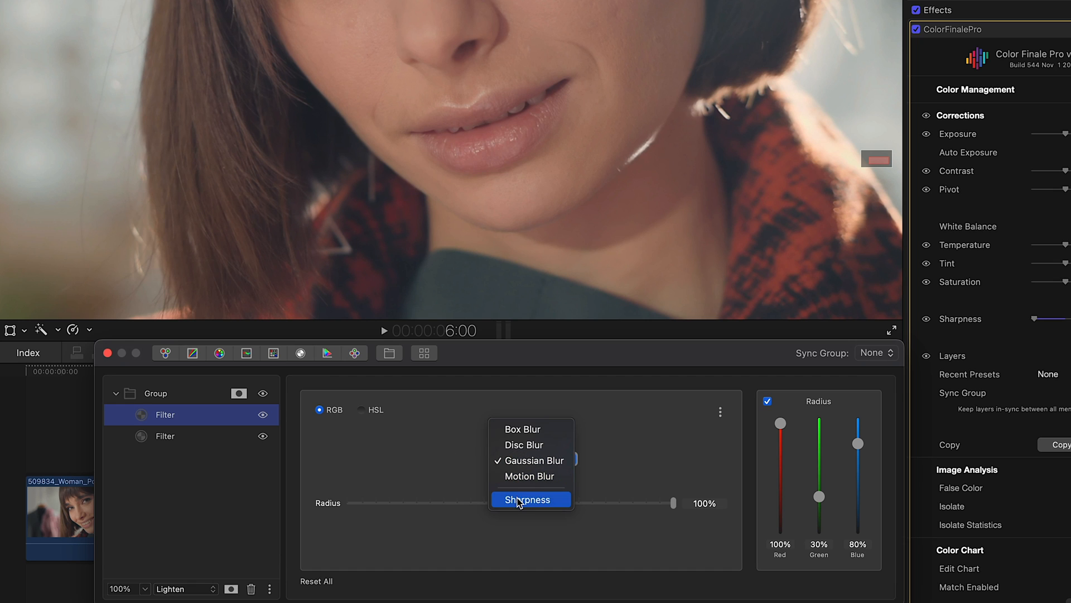
left_click(526, 499)
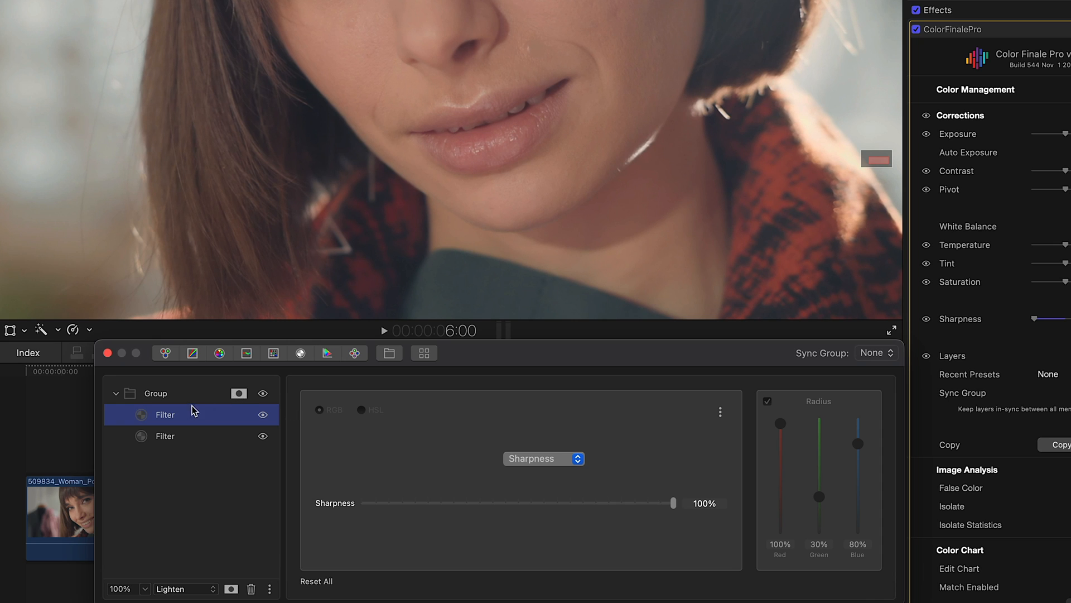
mouse_move(186, 415)
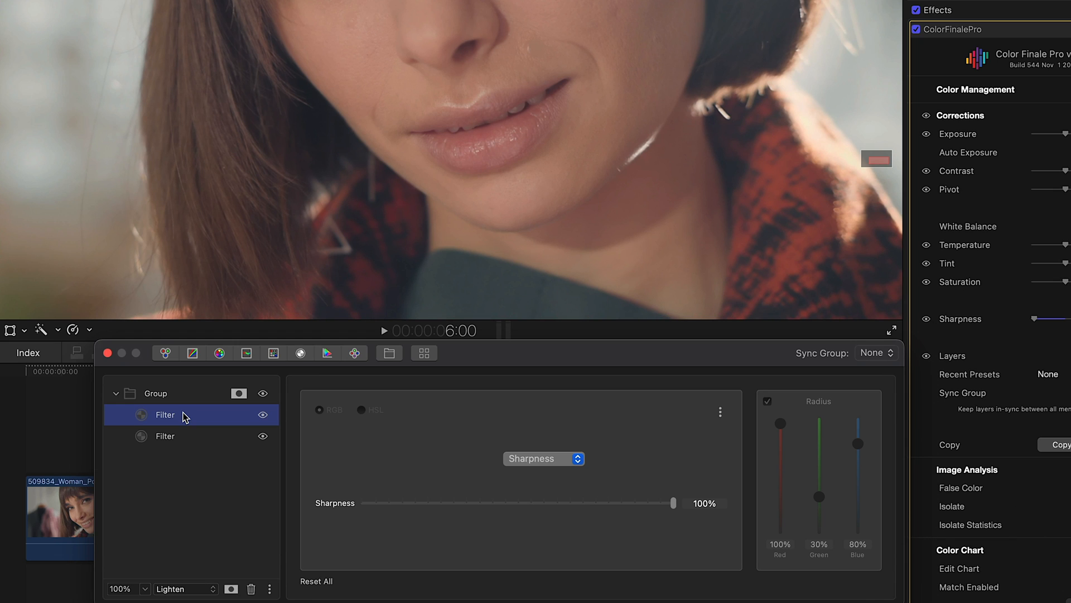
left_click(543, 459)
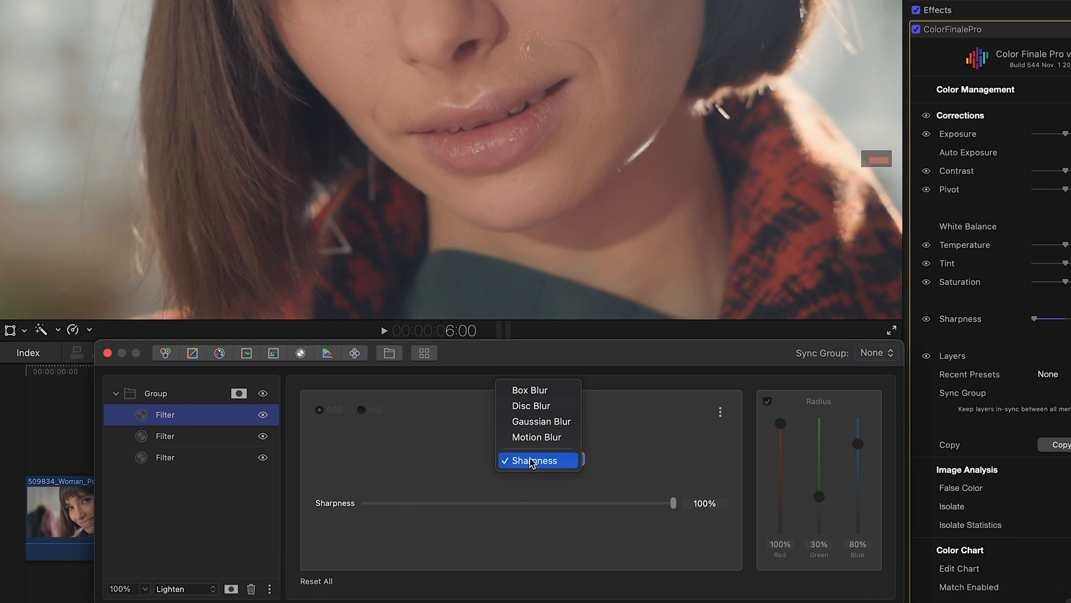
left_click(541, 421)
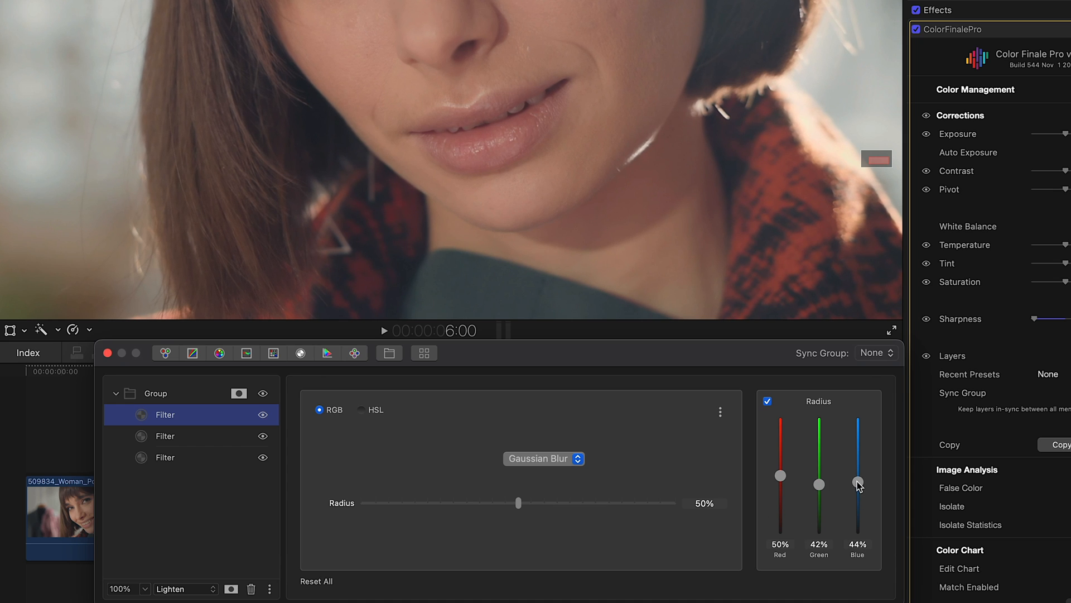
left_click(181, 588)
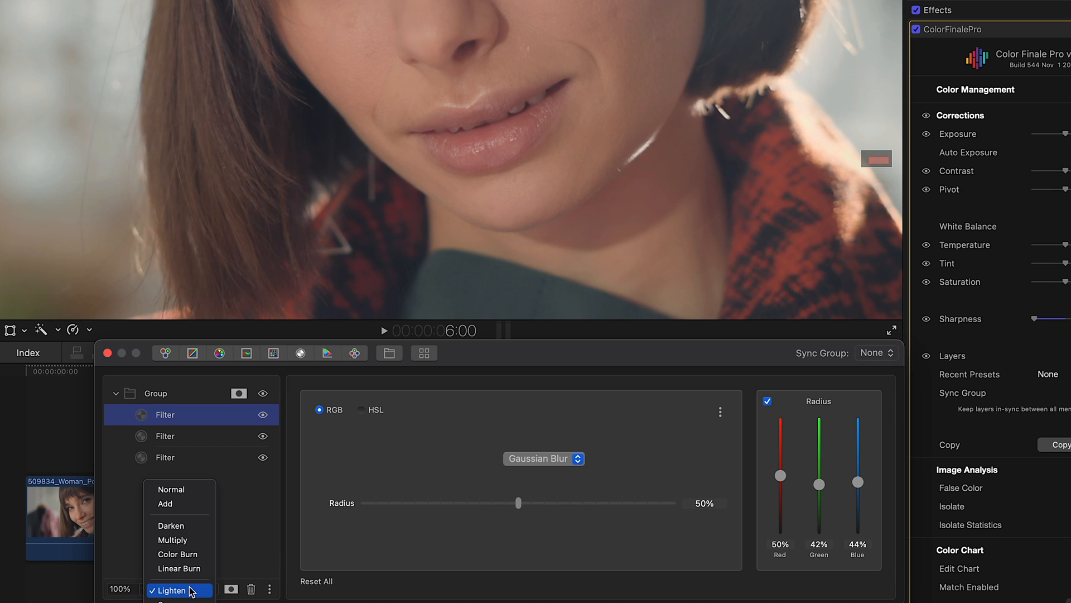
left_click(171, 489)
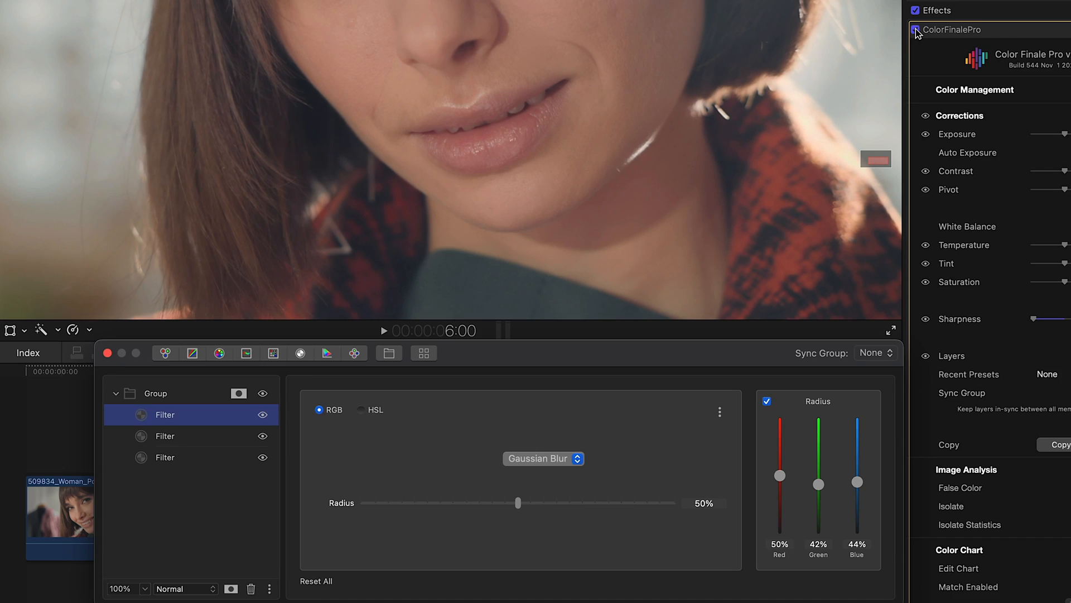
Set the viewer zoom to Fit to show the entire portrait frame
left_click(742, 30)
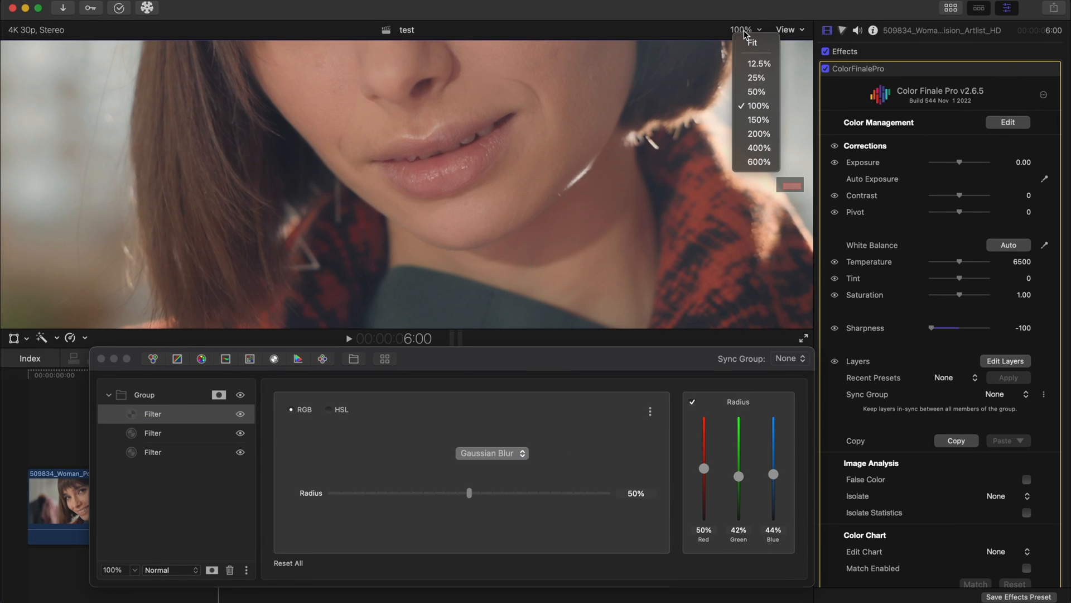
left_click(752, 43)
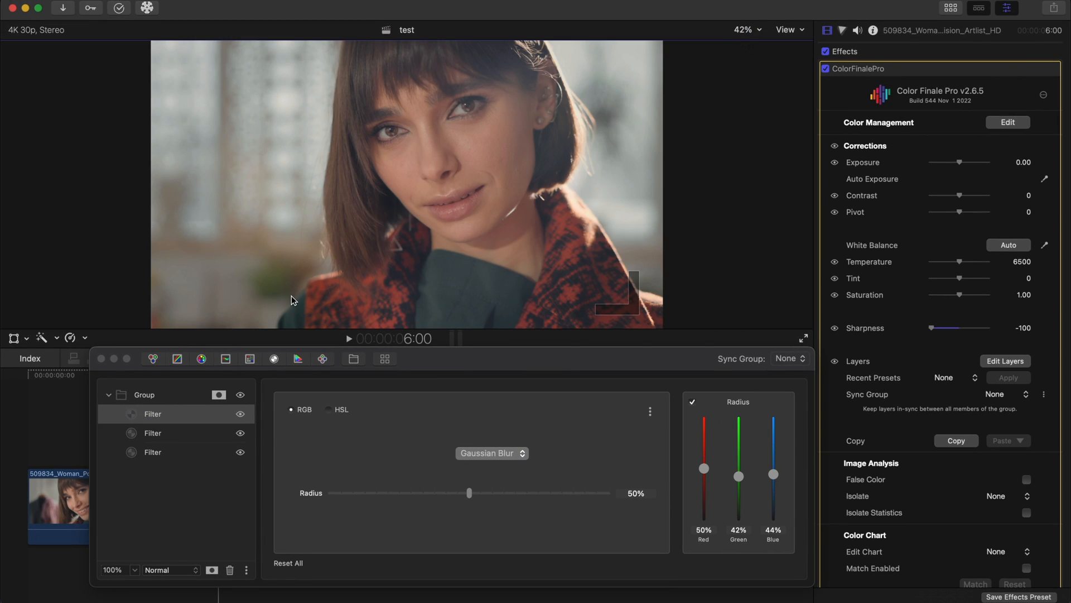
left_click(153, 358)
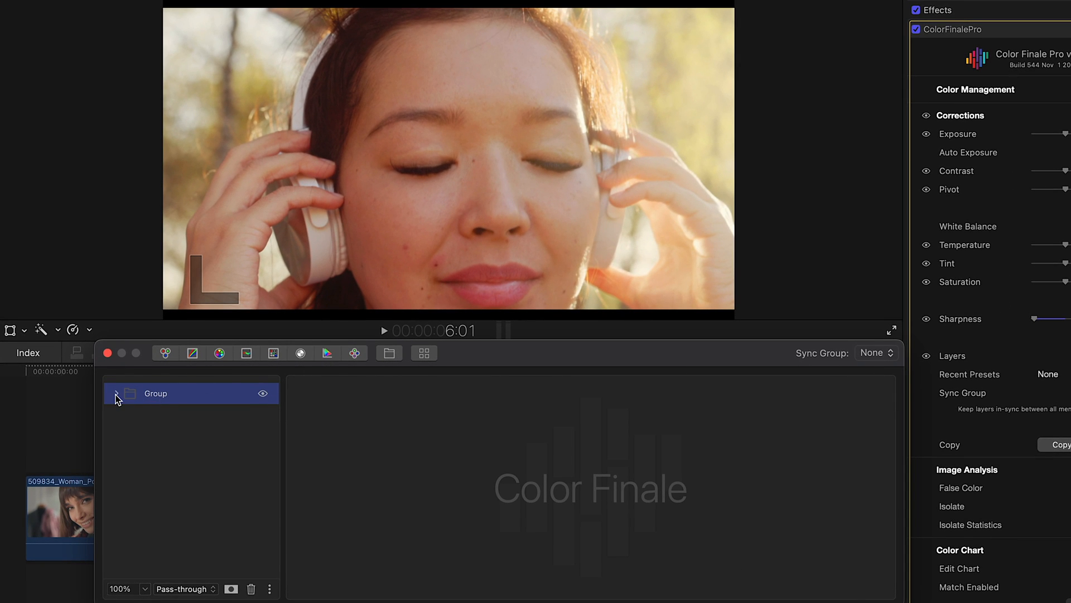
Rename the group layer to 'object 1'
right_click(155, 393)
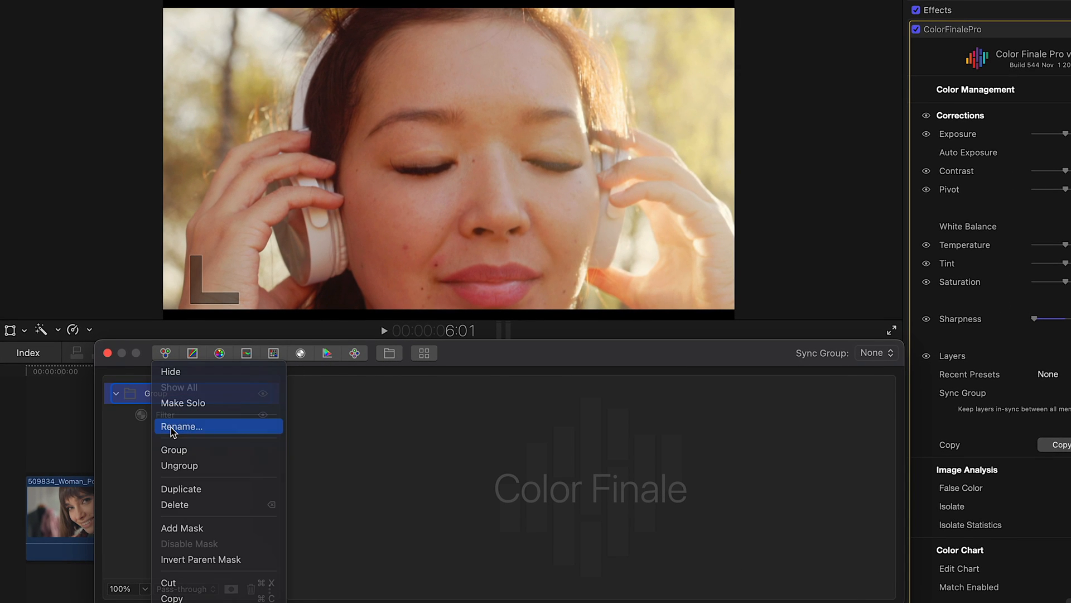
left_click(181, 425)
type("object 1")
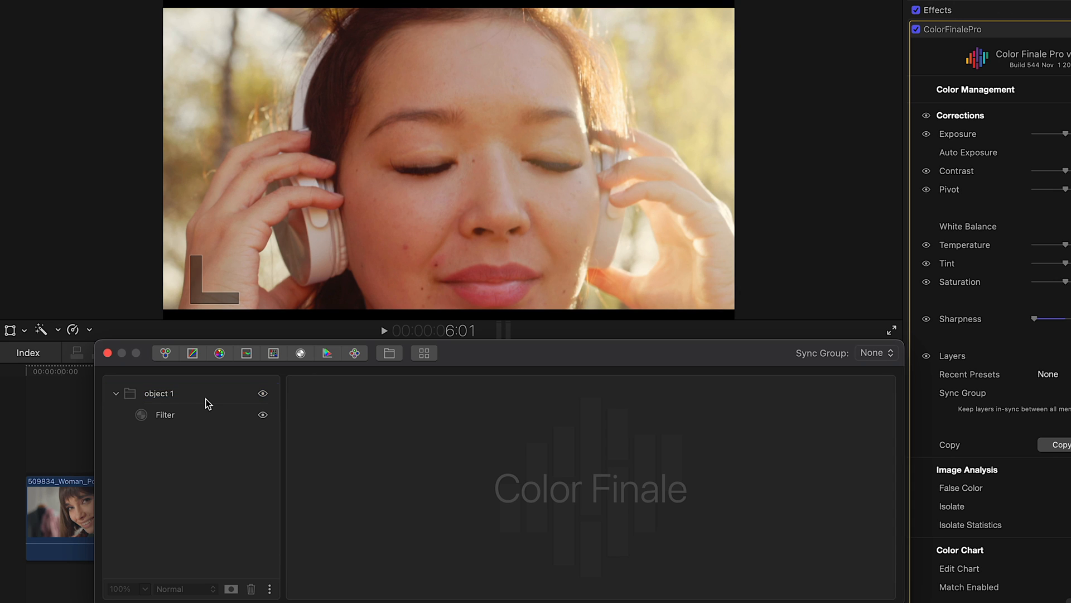
left_click(158, 393)
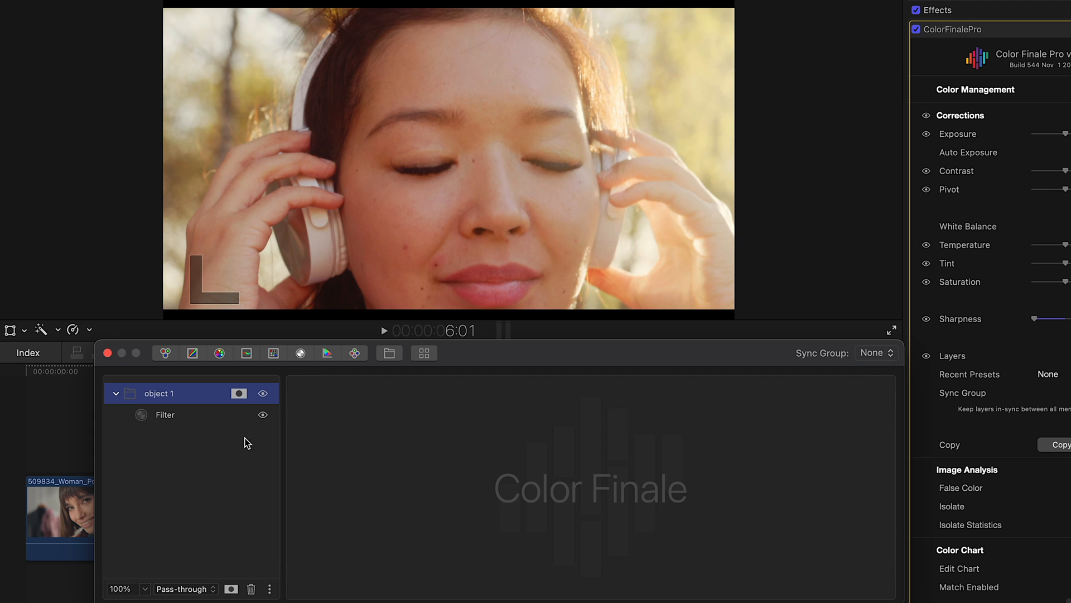
Draw an ellipse mask over the cheek blemish and track it forward to the clip end
left_click(240, 393)
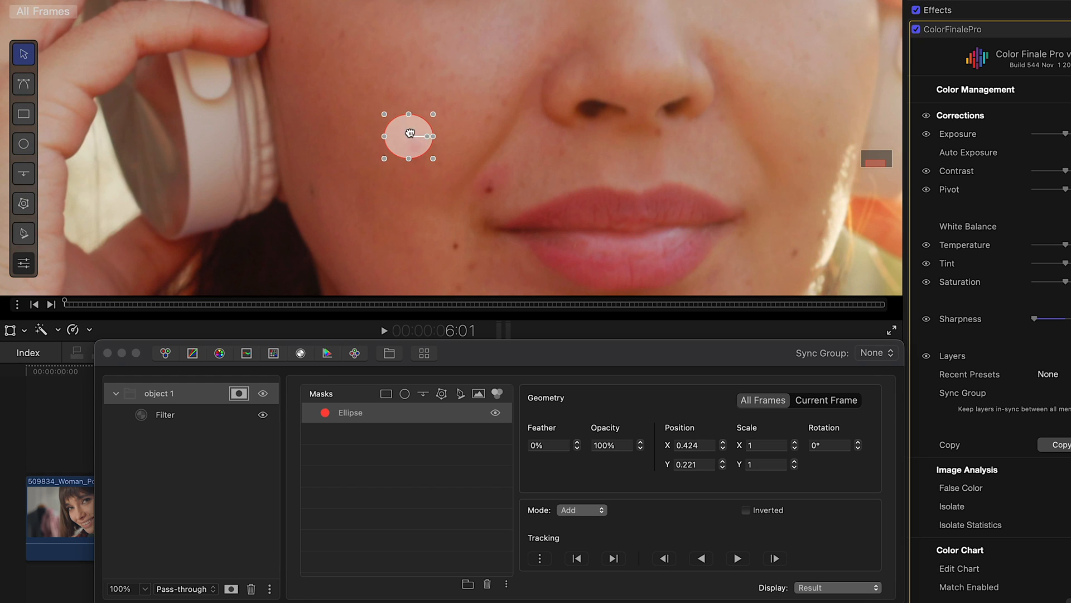
left_click_drag(408, 135, 415, 146)
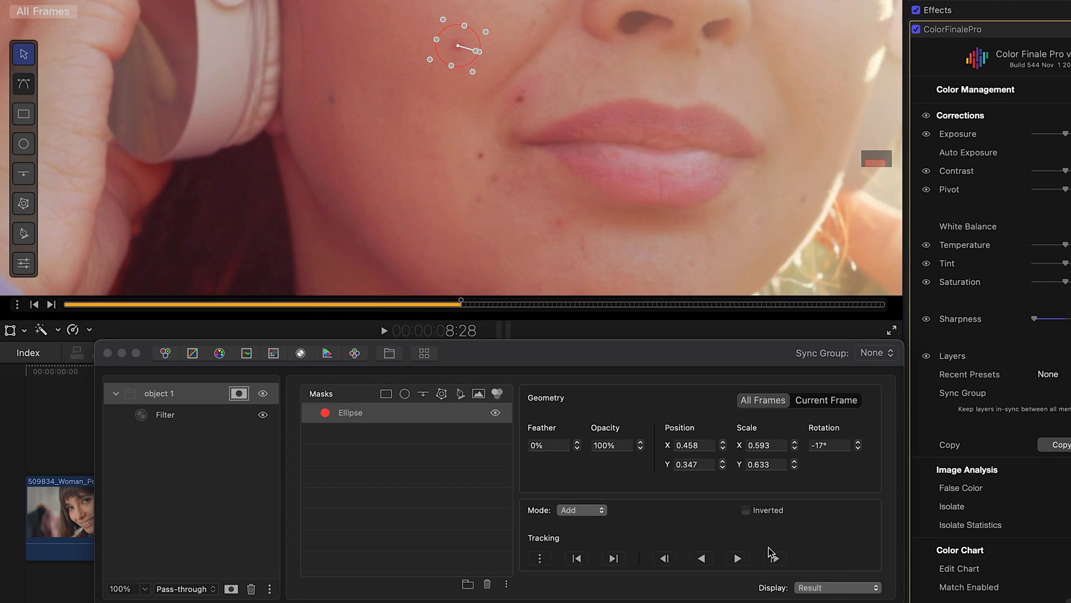
left_click(775, 558)
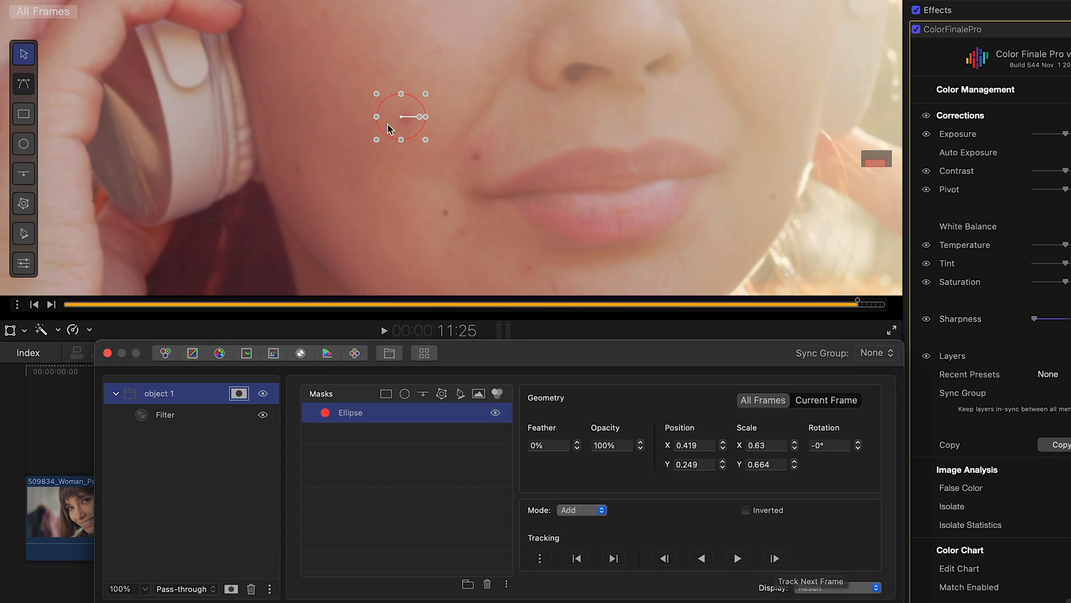
left_click(164, 414)
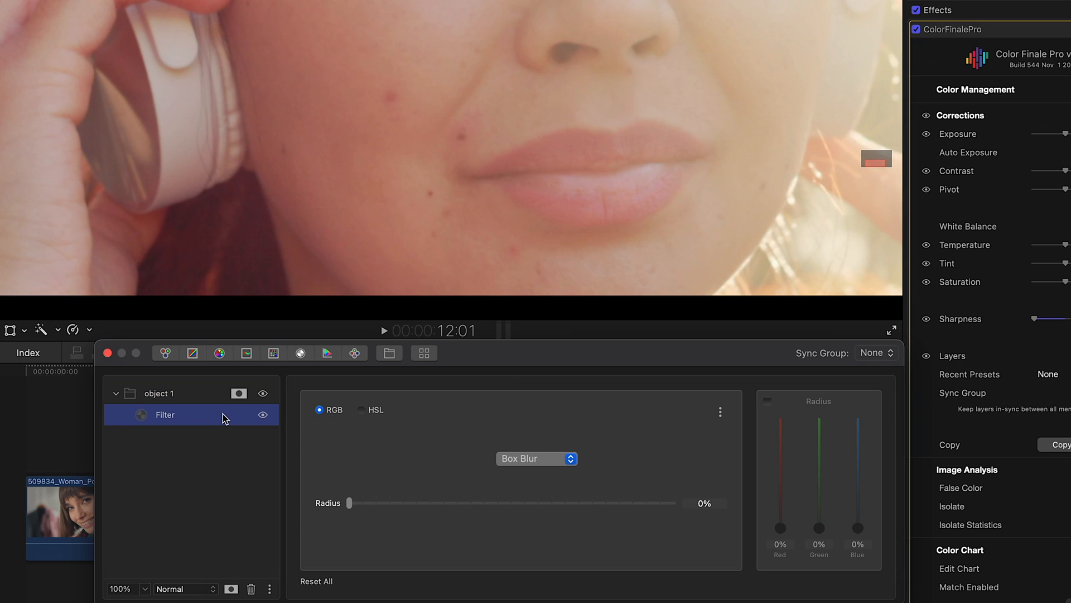
Switch object 1's filter to Gaussian Blur with per-channel radius enabled
left_click(536, 459)
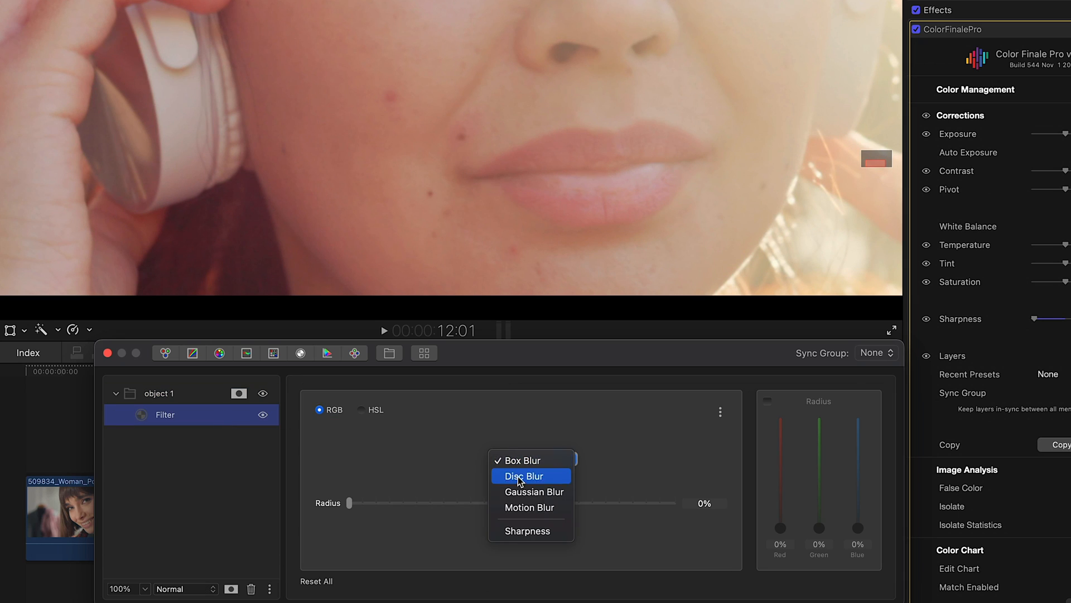
left_click(535, 493)
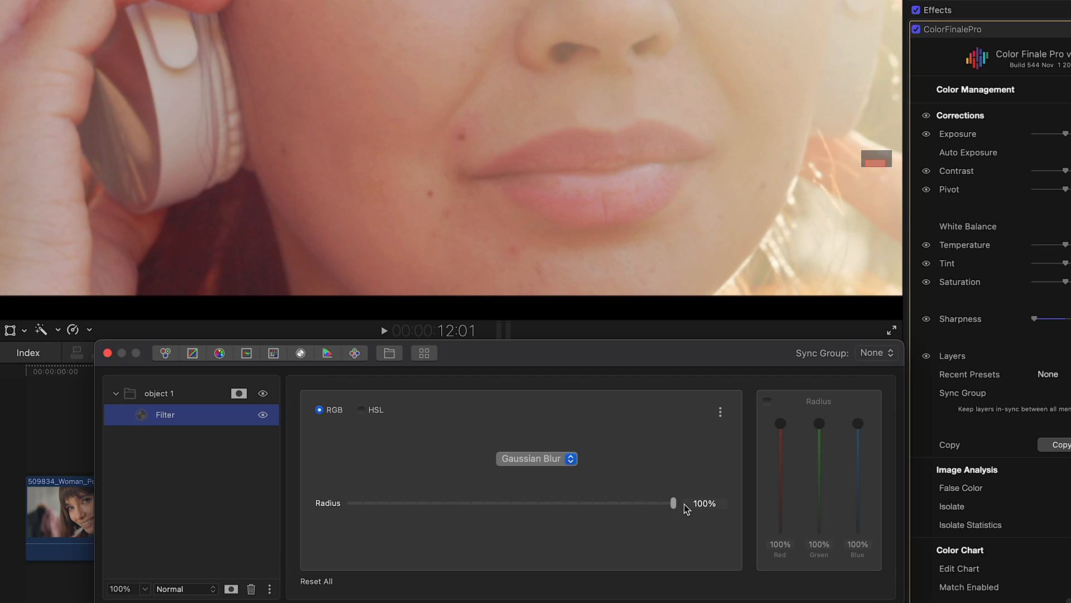
left_click(768, 401)
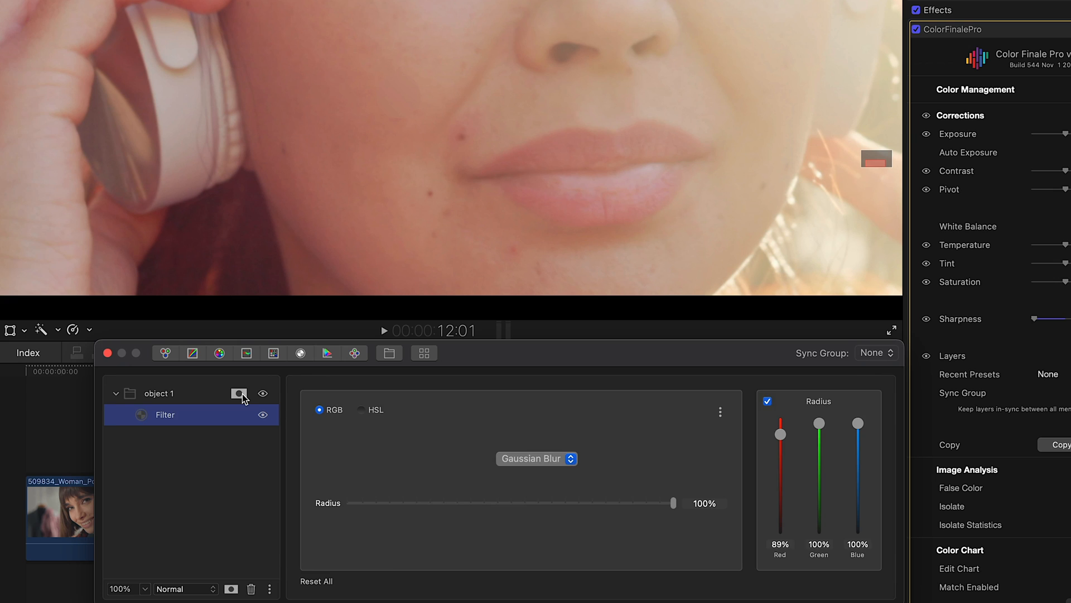
Set the mask feather to 100% and add a second correction object, object 2
left_click(240, 393)
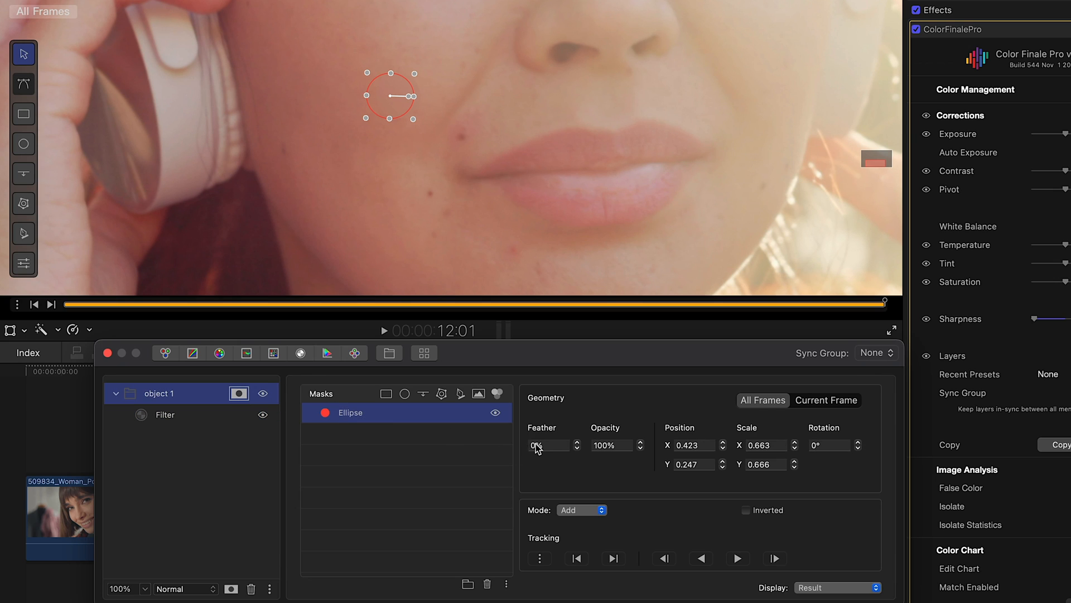
triple_click(547, 445)
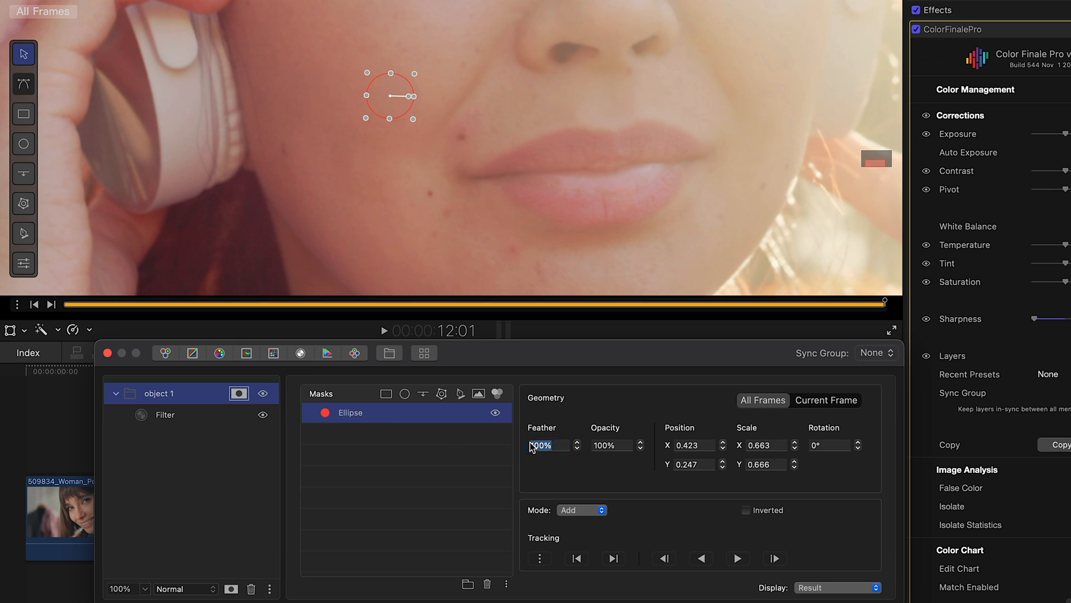
left_click(164, 415)
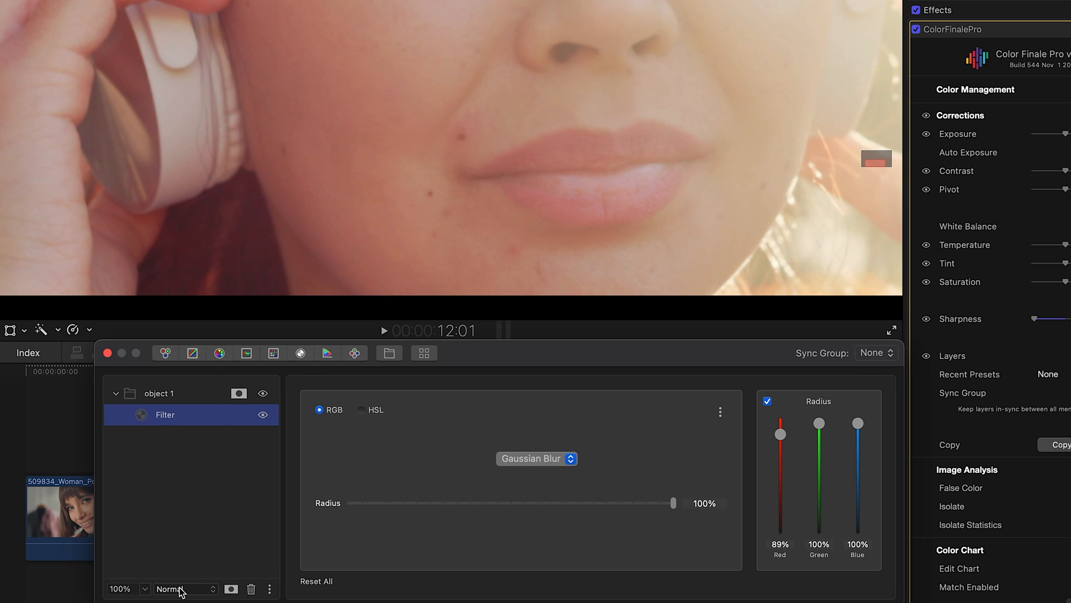
left_click(181, 589)
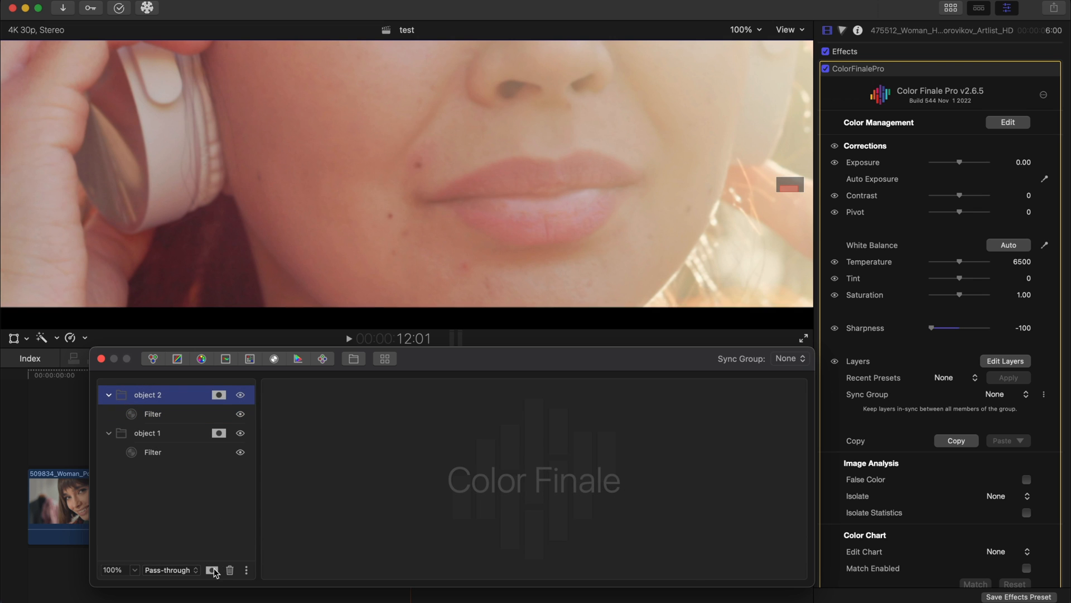
On object 2, track an ellipse over the mouth blemish and Lighten-blend its ~93% Gaussian blur
left_click(213, 569)
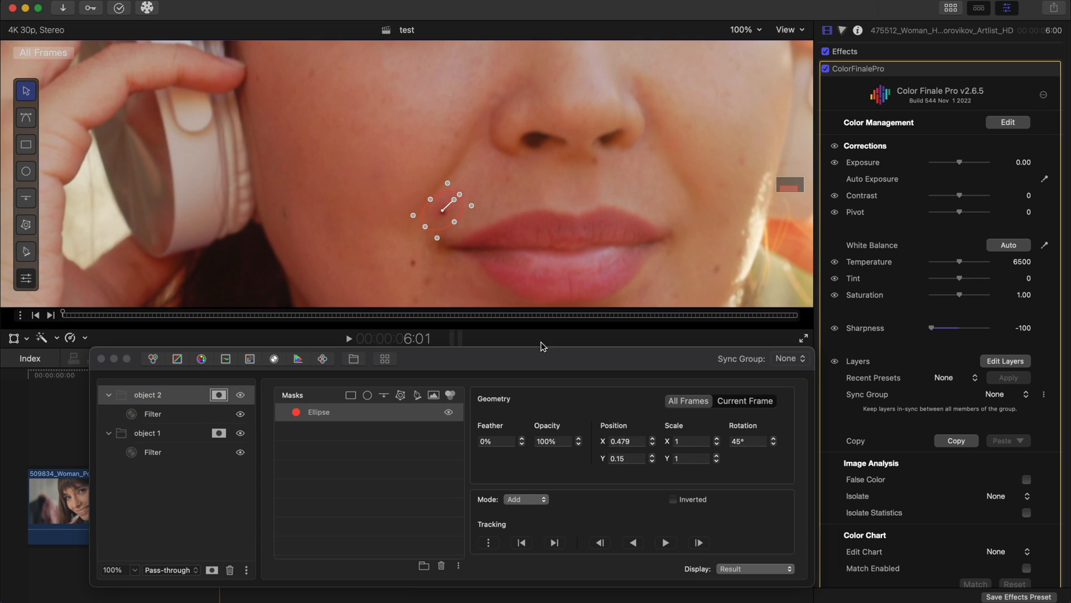
left_click(664, 542)
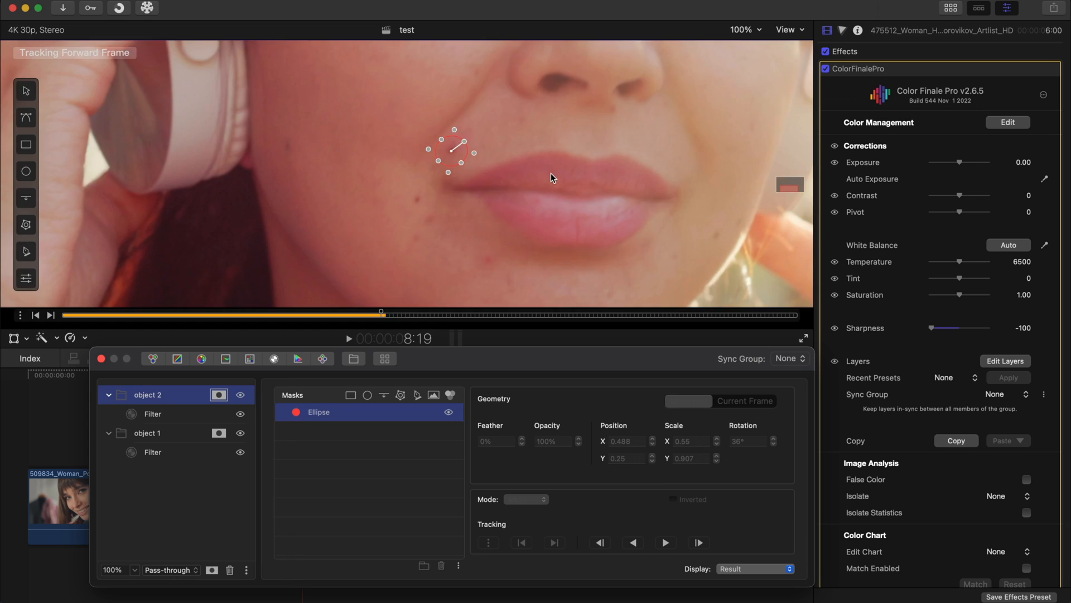
left_click(152, 413)
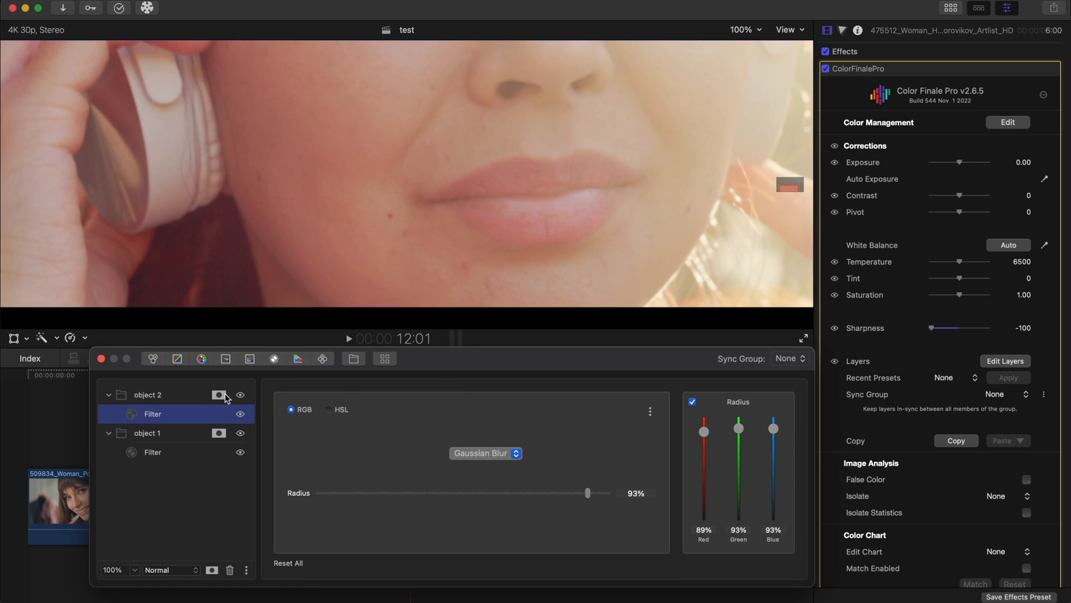
left_click(219, 395)
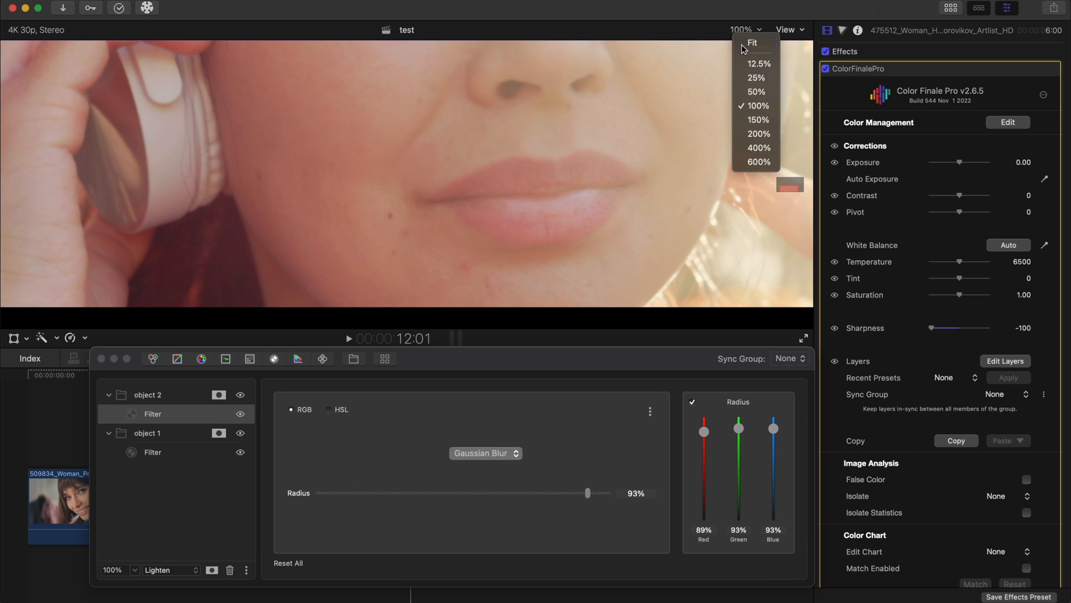
left_click(751, 42)
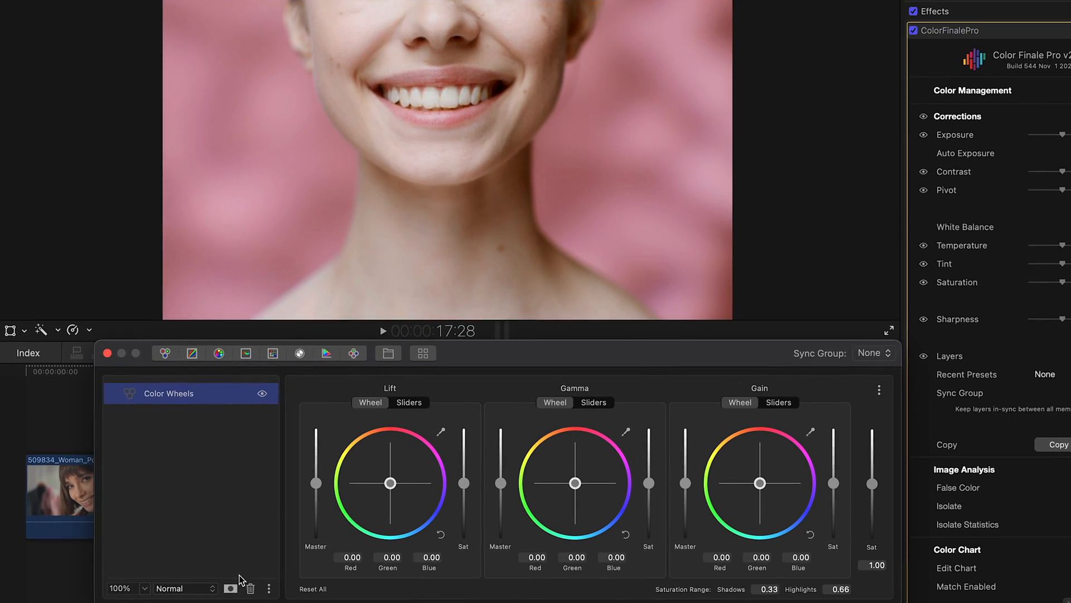
Zoom in on the smile and add an HSL mask to Color Wheels, displayed as Composite Mask
left_click(239, 393)
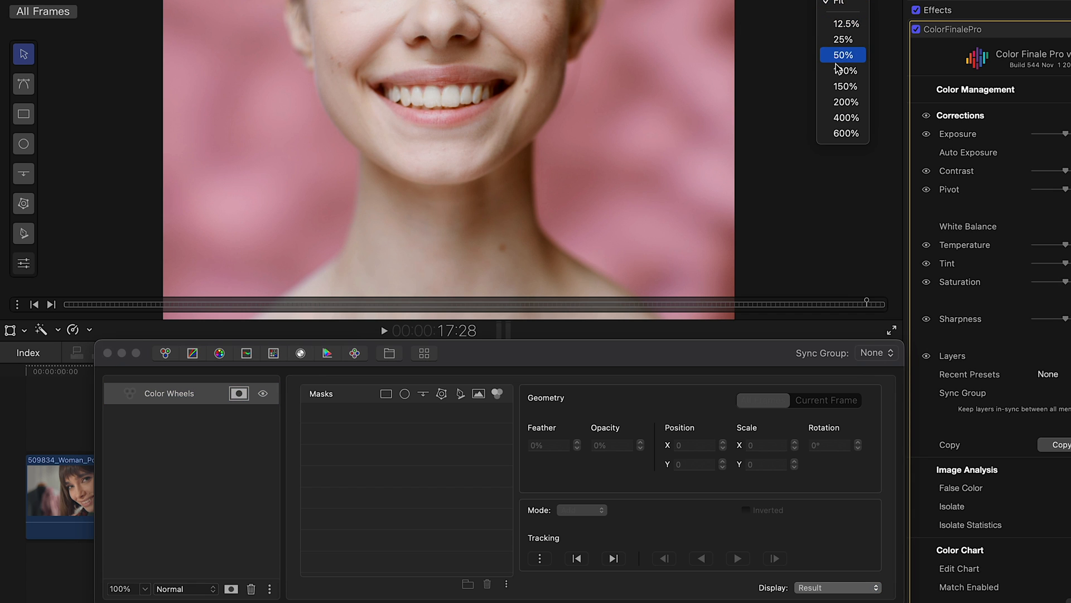
left_click(843, 54)
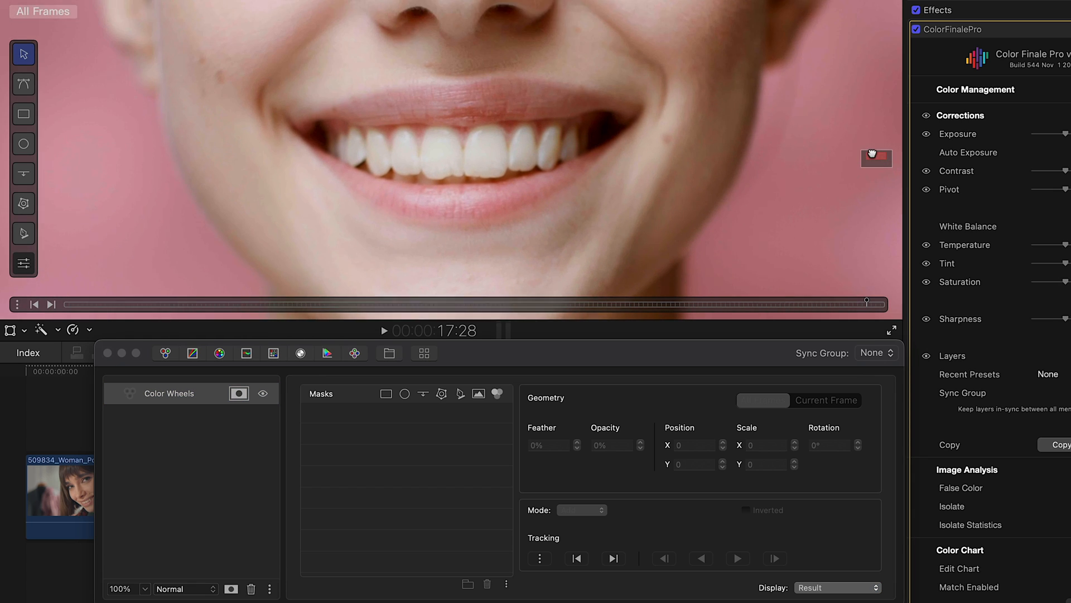
left_click(496, 393)
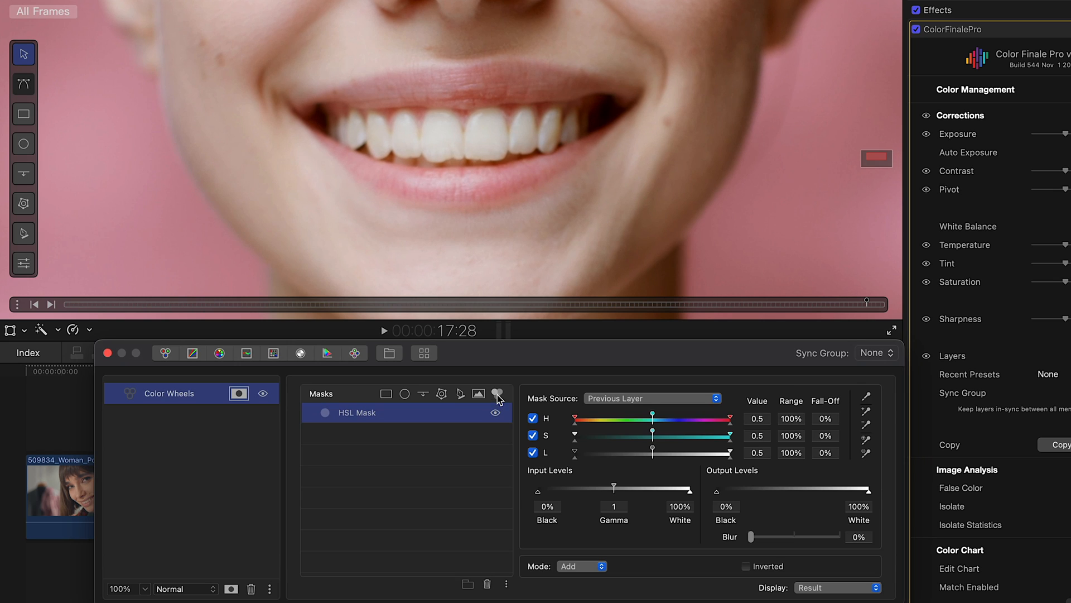
left_click(836, 588)
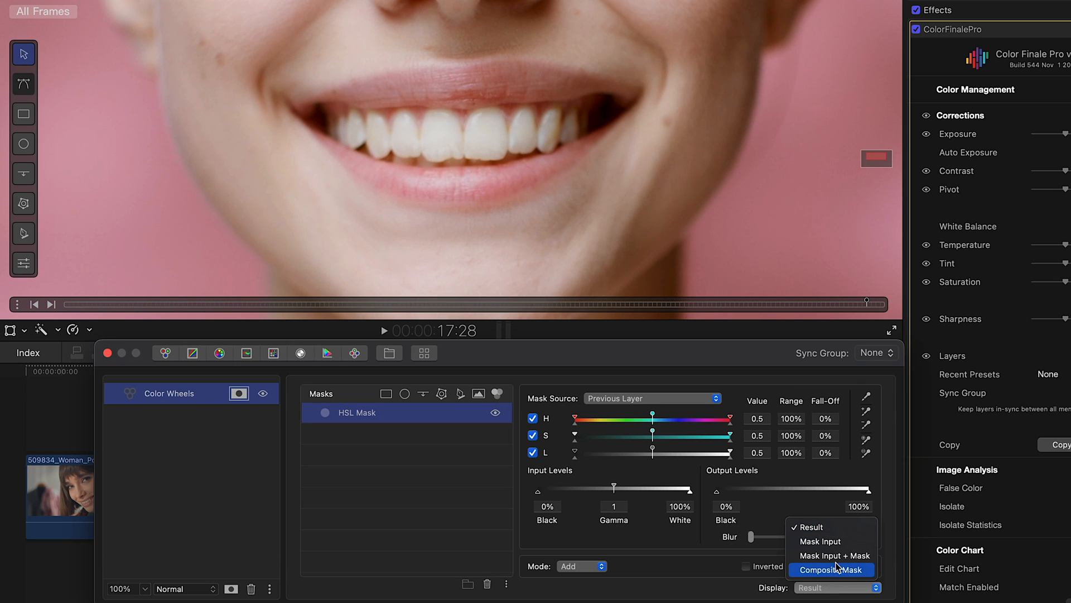
left_click(833, 555)
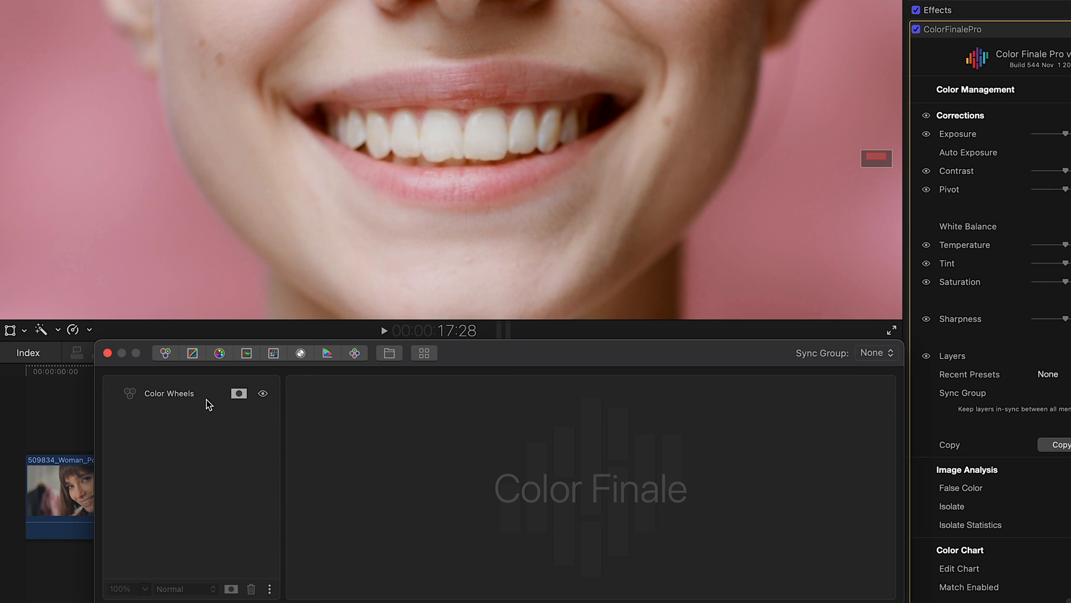
Shift the Gain wheel slightly toward blue and toggle the correction to compare
left_click(168, 393)
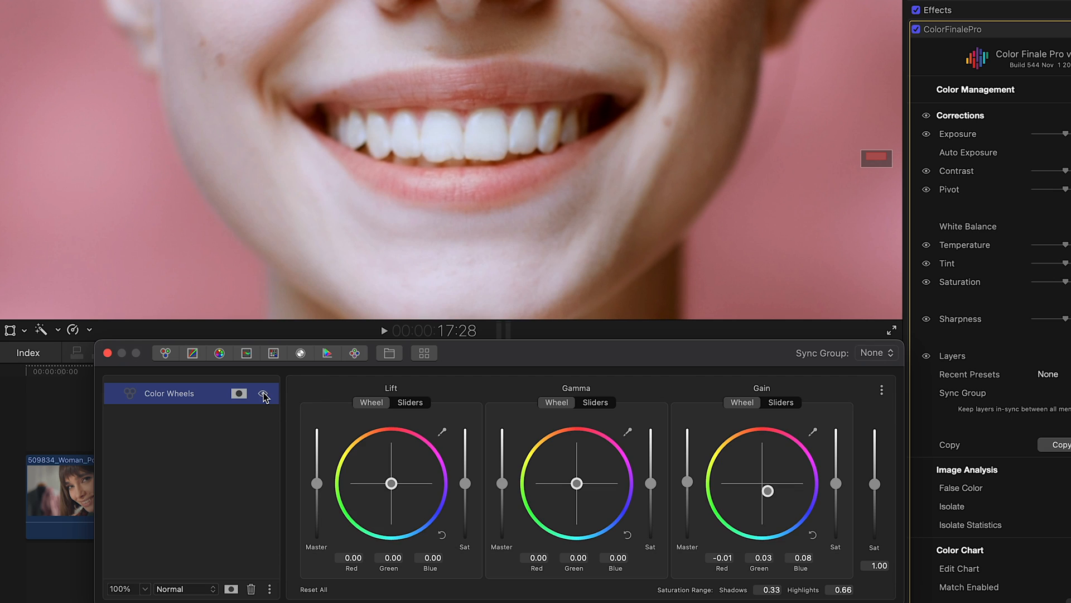
left_click(239, 393)
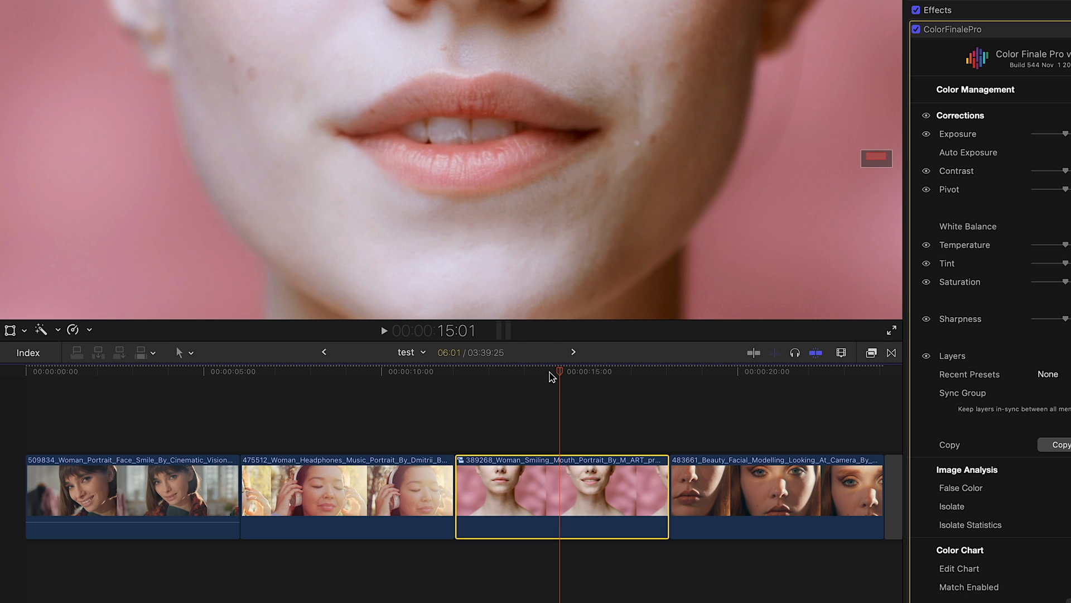
mouse_move(955, 359)
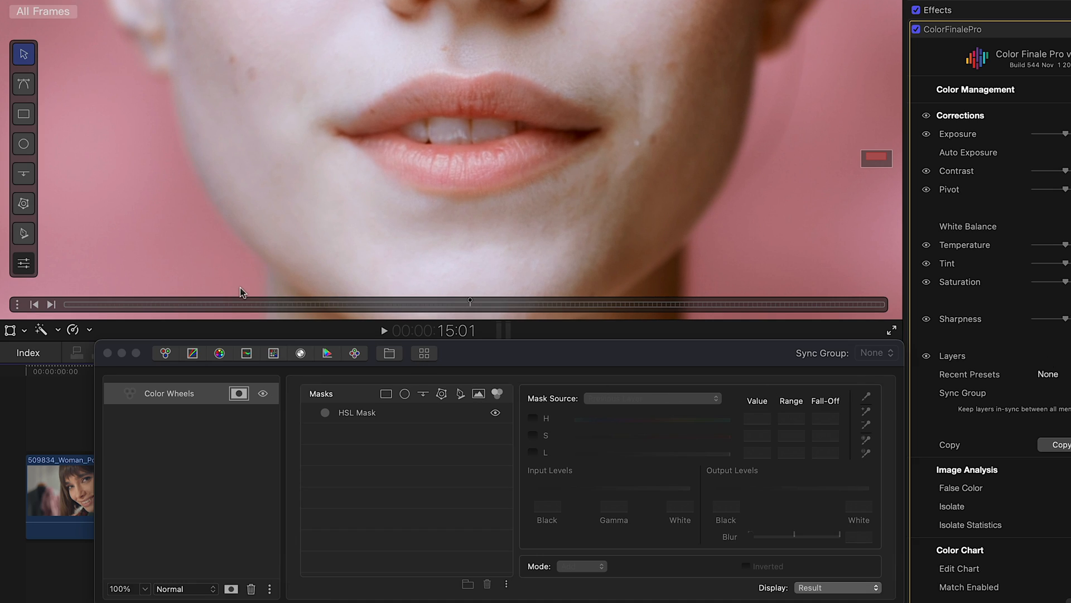
Draw an ellipse mask around the teeth on Color Wheels and track it to the clip end
left_click(24, 144)
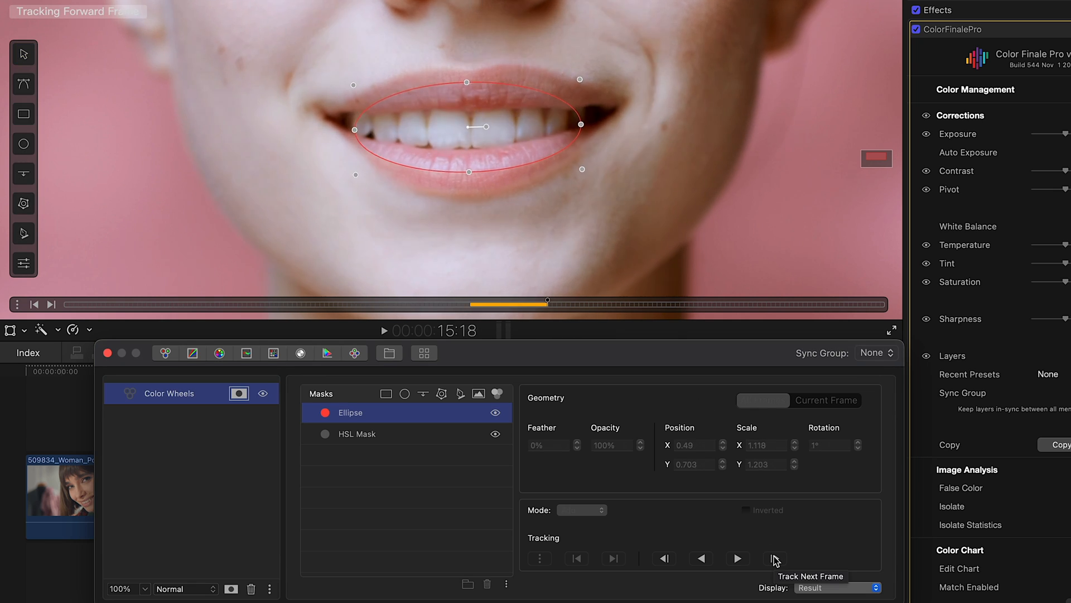
left_click(776, 558)
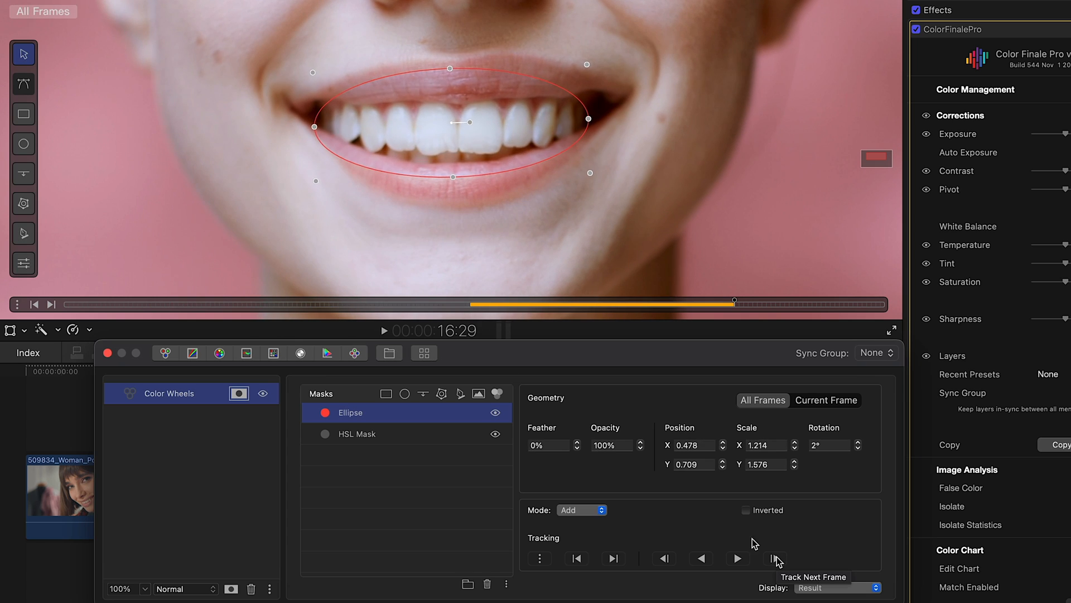
left_click(774, 558)
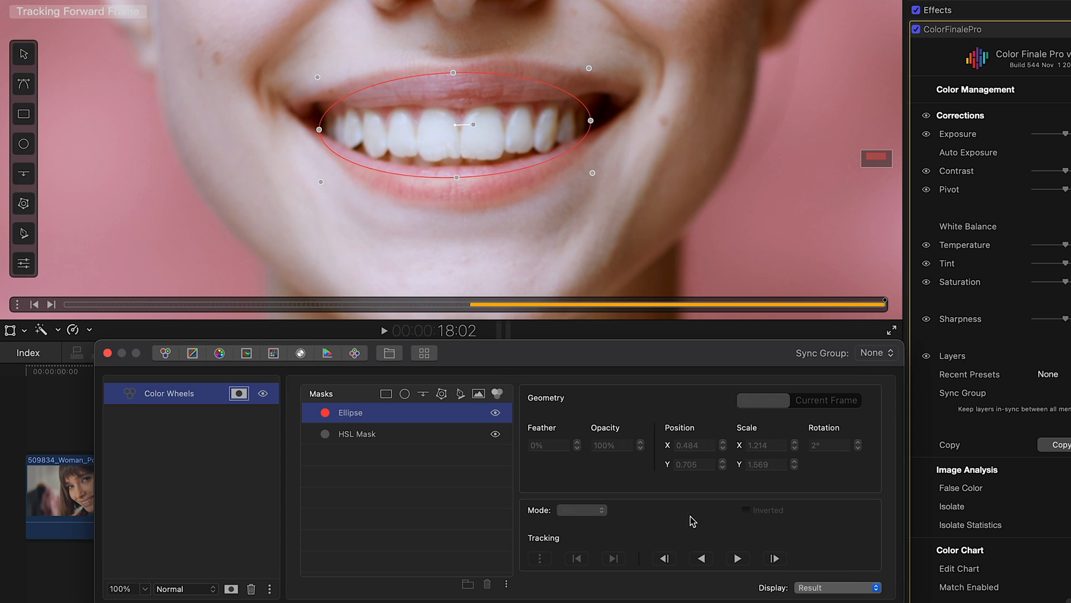
left_click(763, 399)
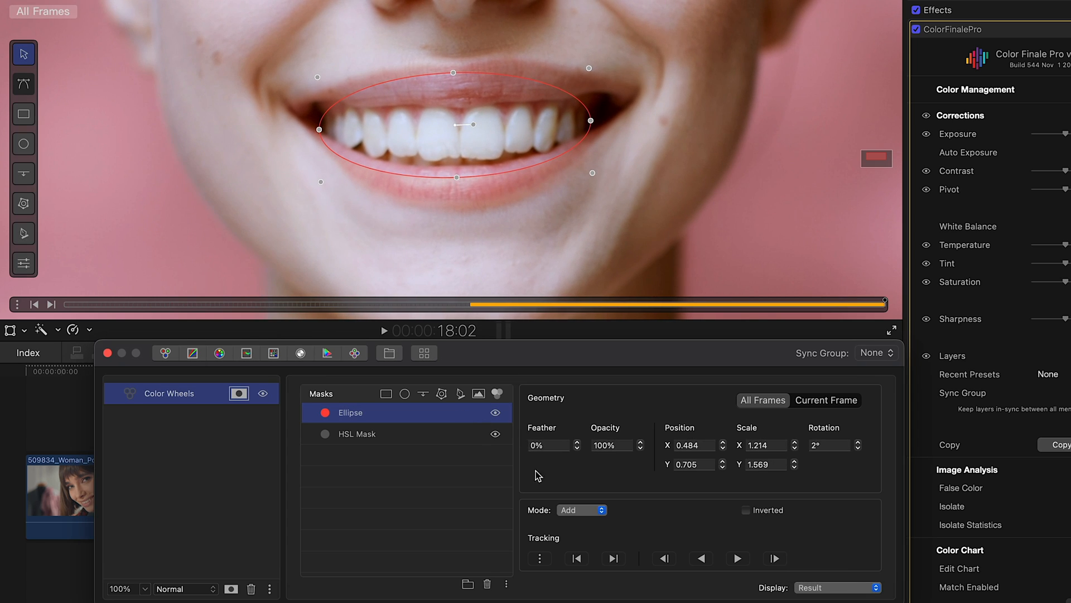
Set the teeth ellipse mode to Intersect and preview the Composite Mask display
left_click(582, 509)
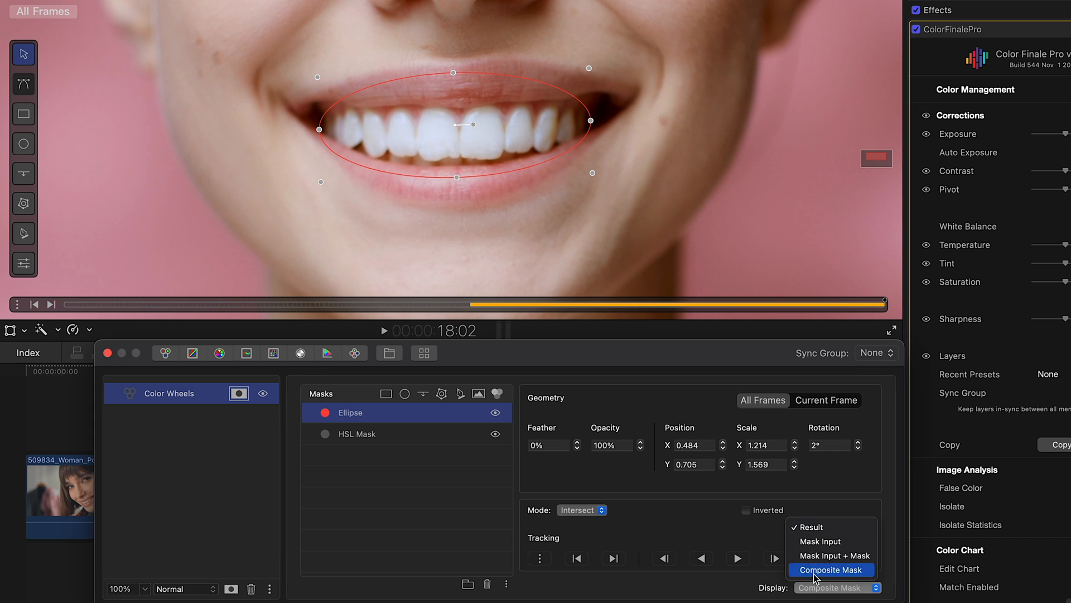
left_click(830, 570)
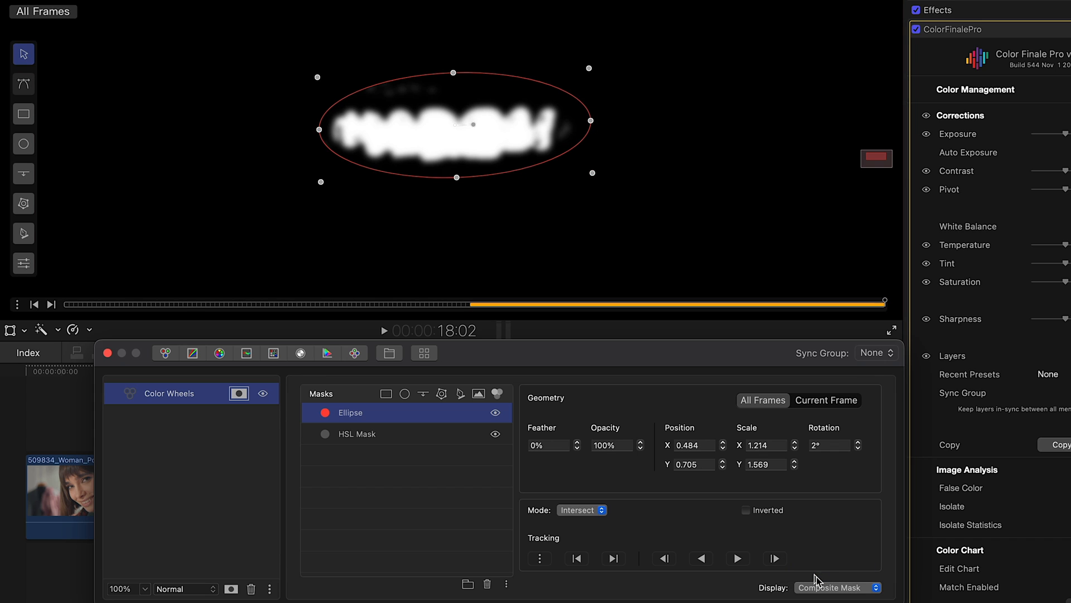
left_click(834, 588)
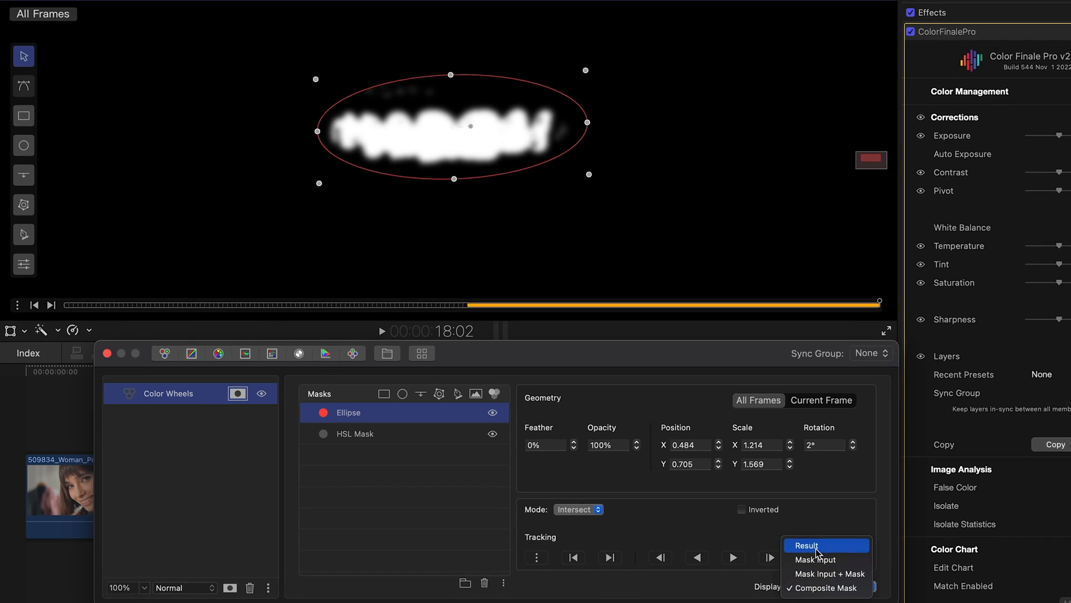